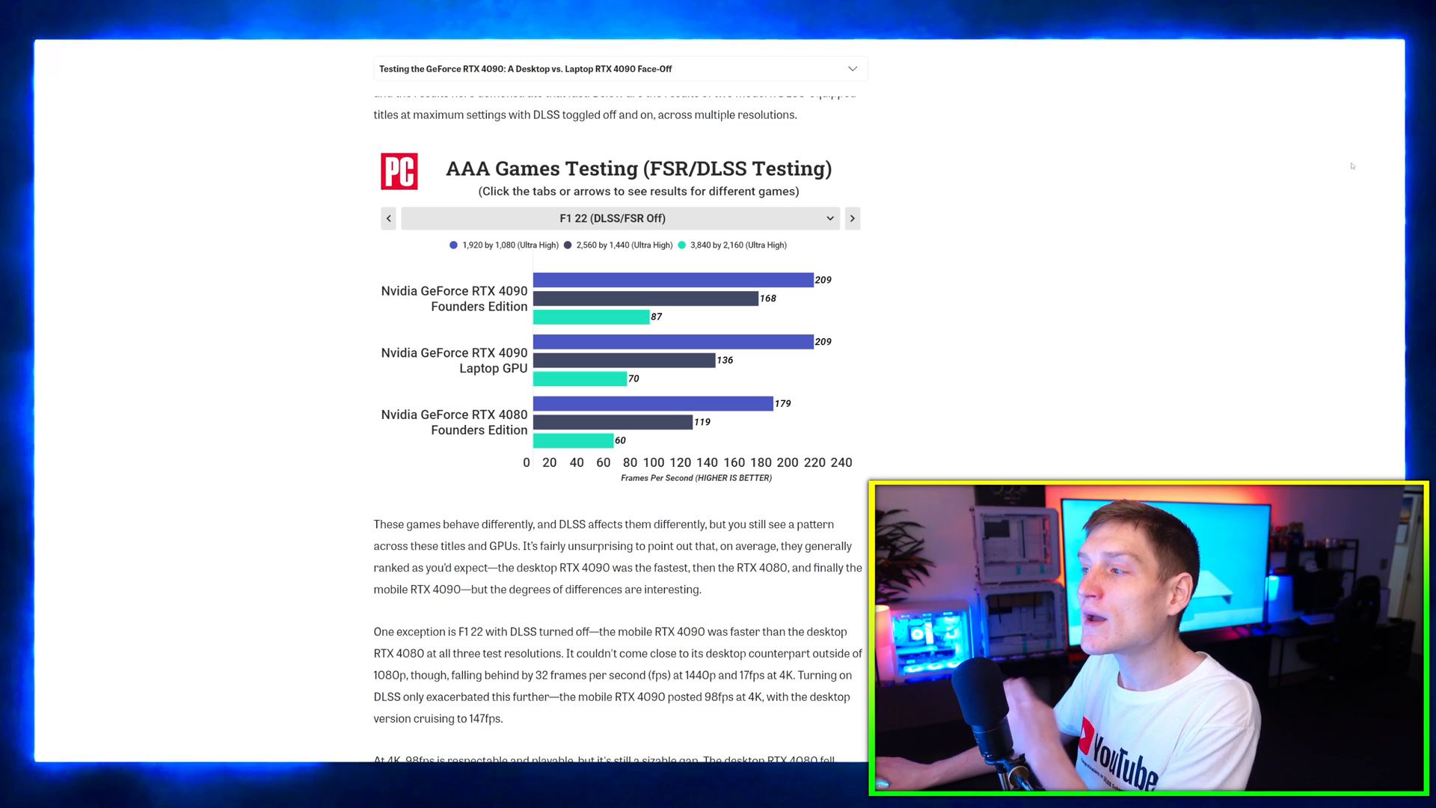
mouse_move(1342, 190)
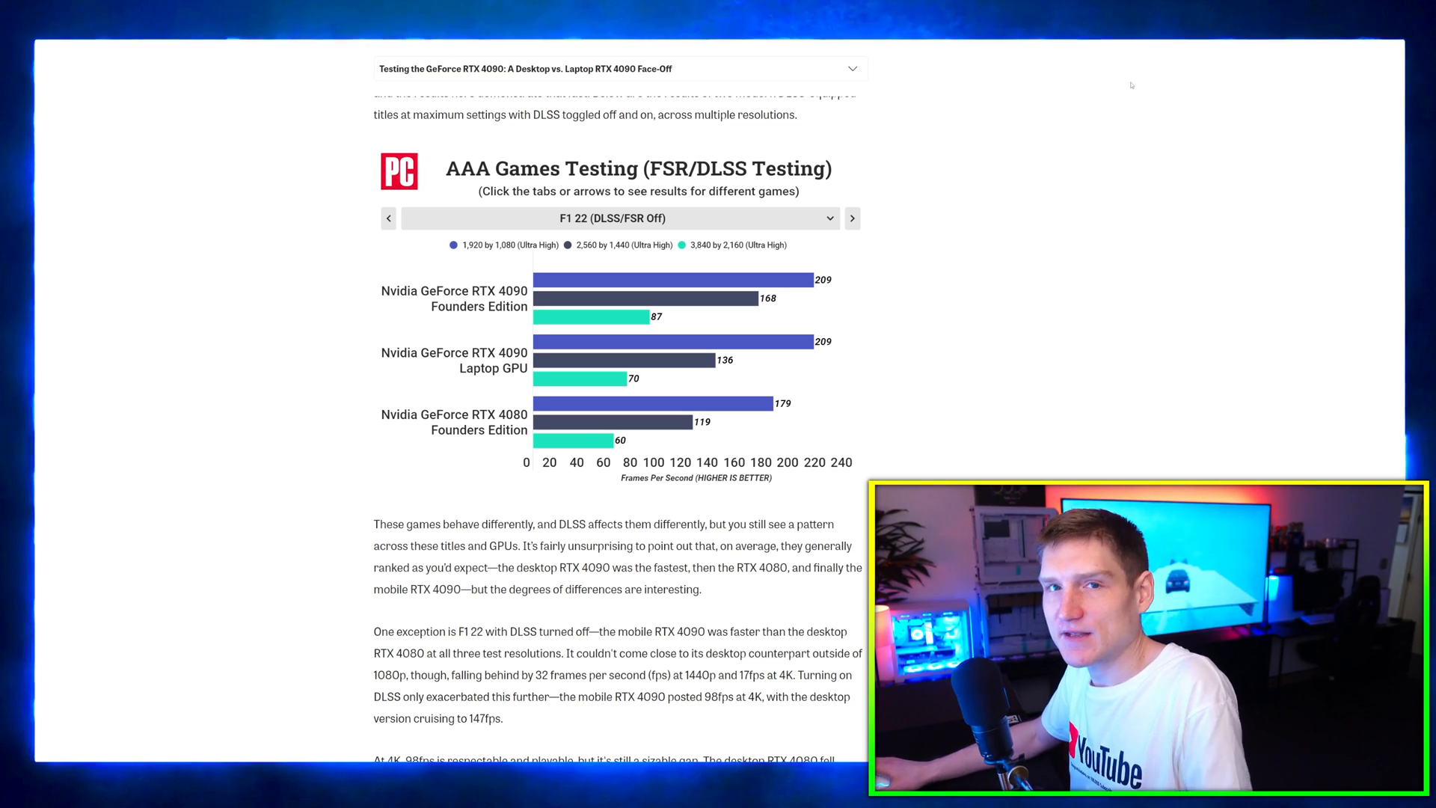
- Scroll the PCMag article down to the Total War: Three Kingdoms AAA Games Testing chart
scroll(down, 3)
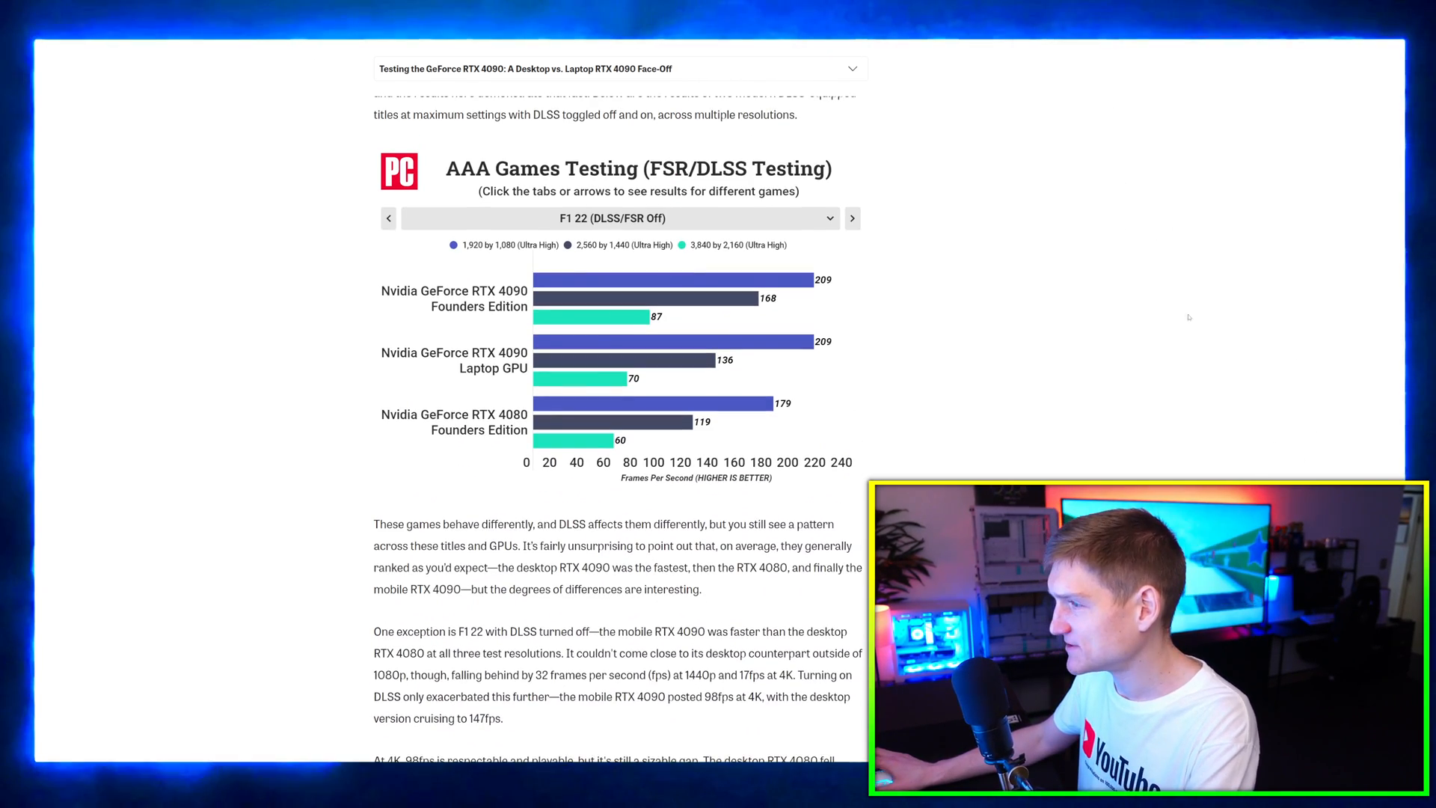
scroll(down, 3)
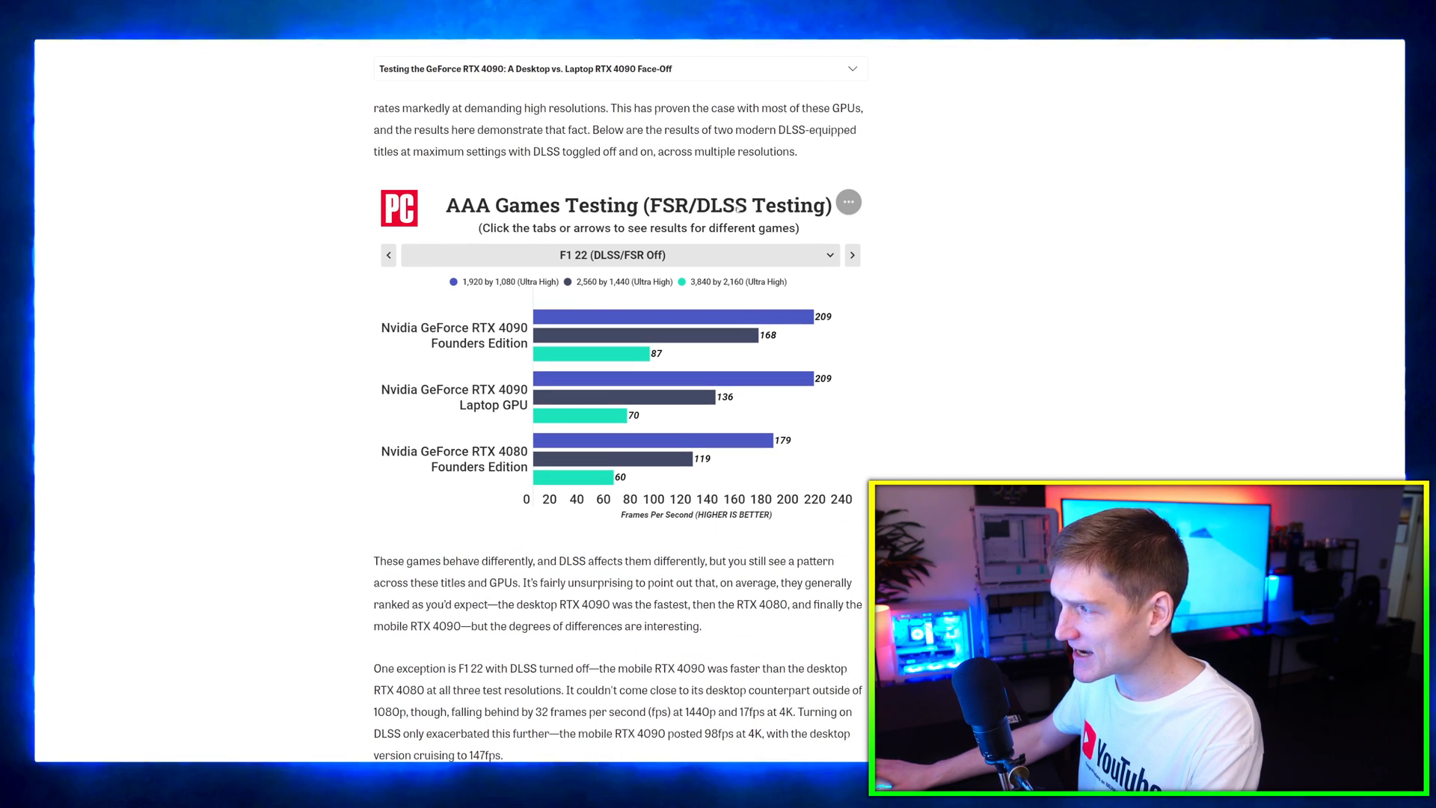
scroll(down, 3)
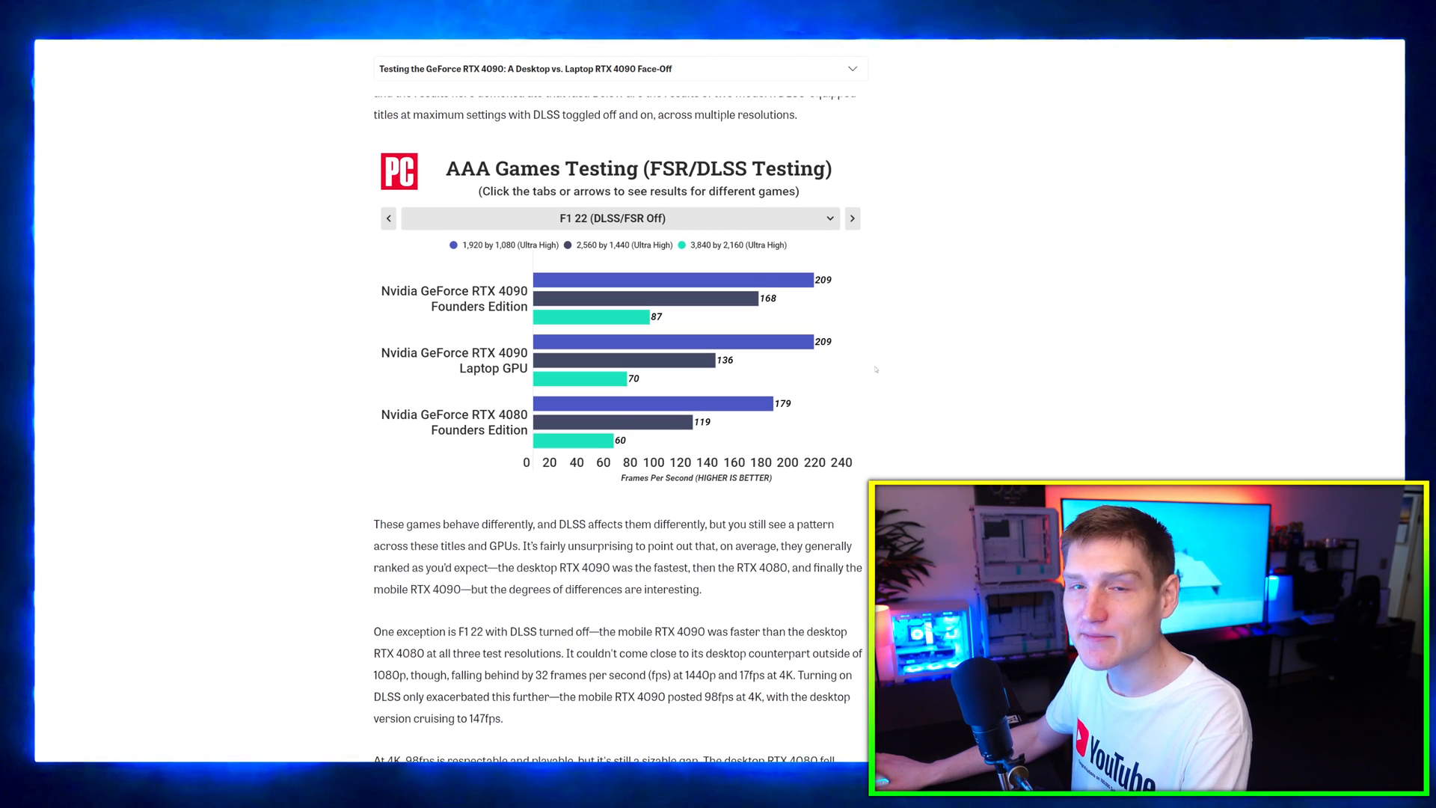
scroll(down, 3)
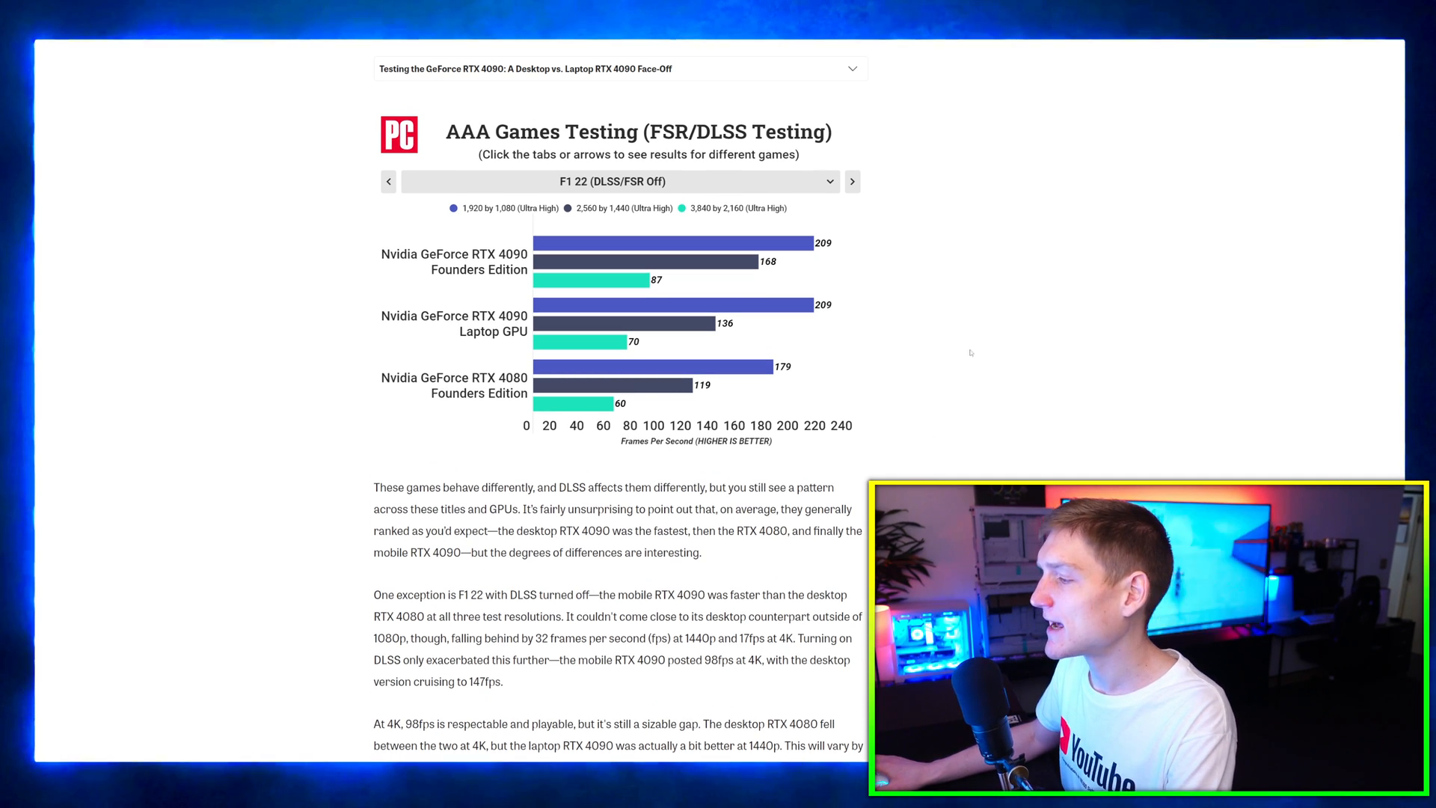
scroll(down, 3)
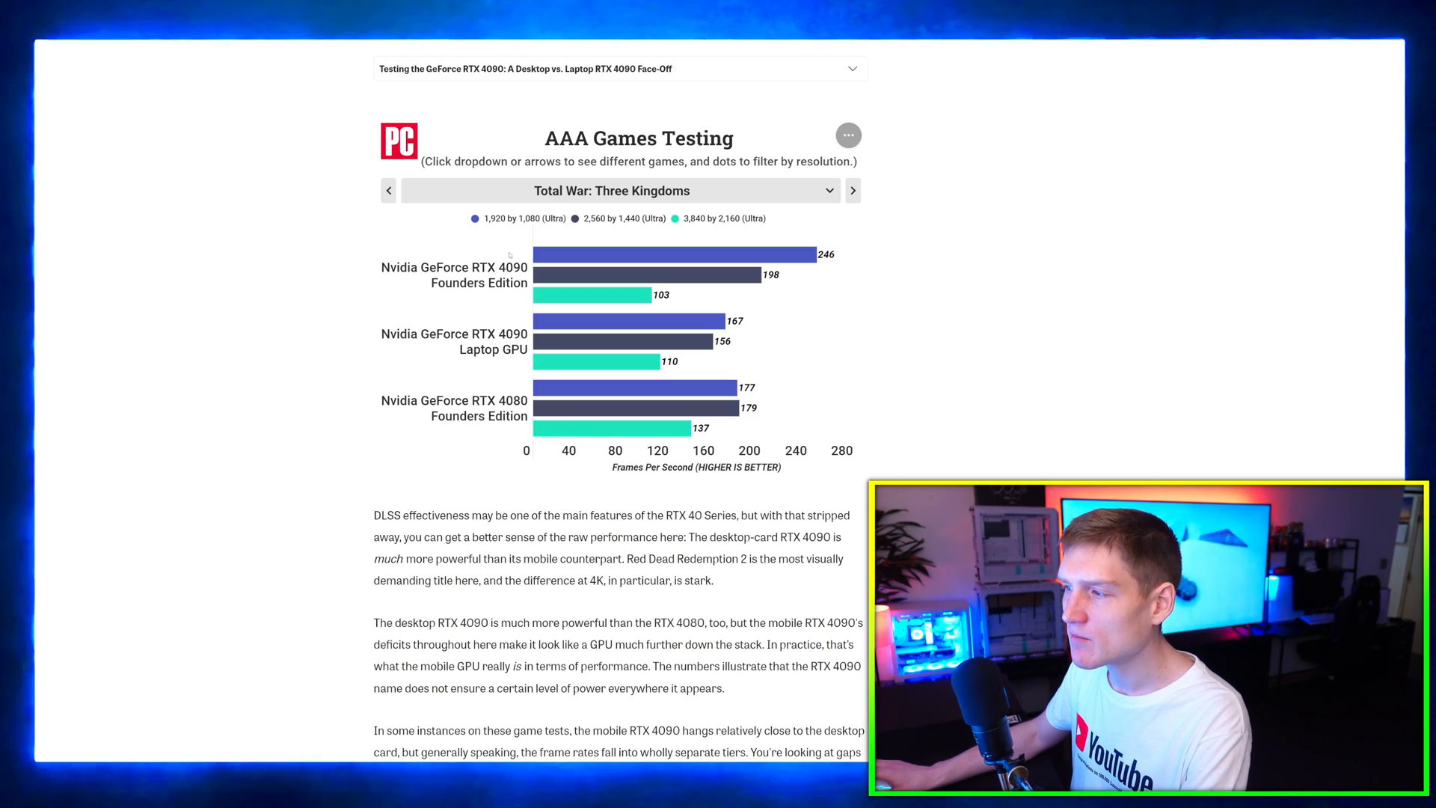
- Scroll past PCMag's UL 3DMark synthetic testing chart down to the Verdict
scroll(down, 3)
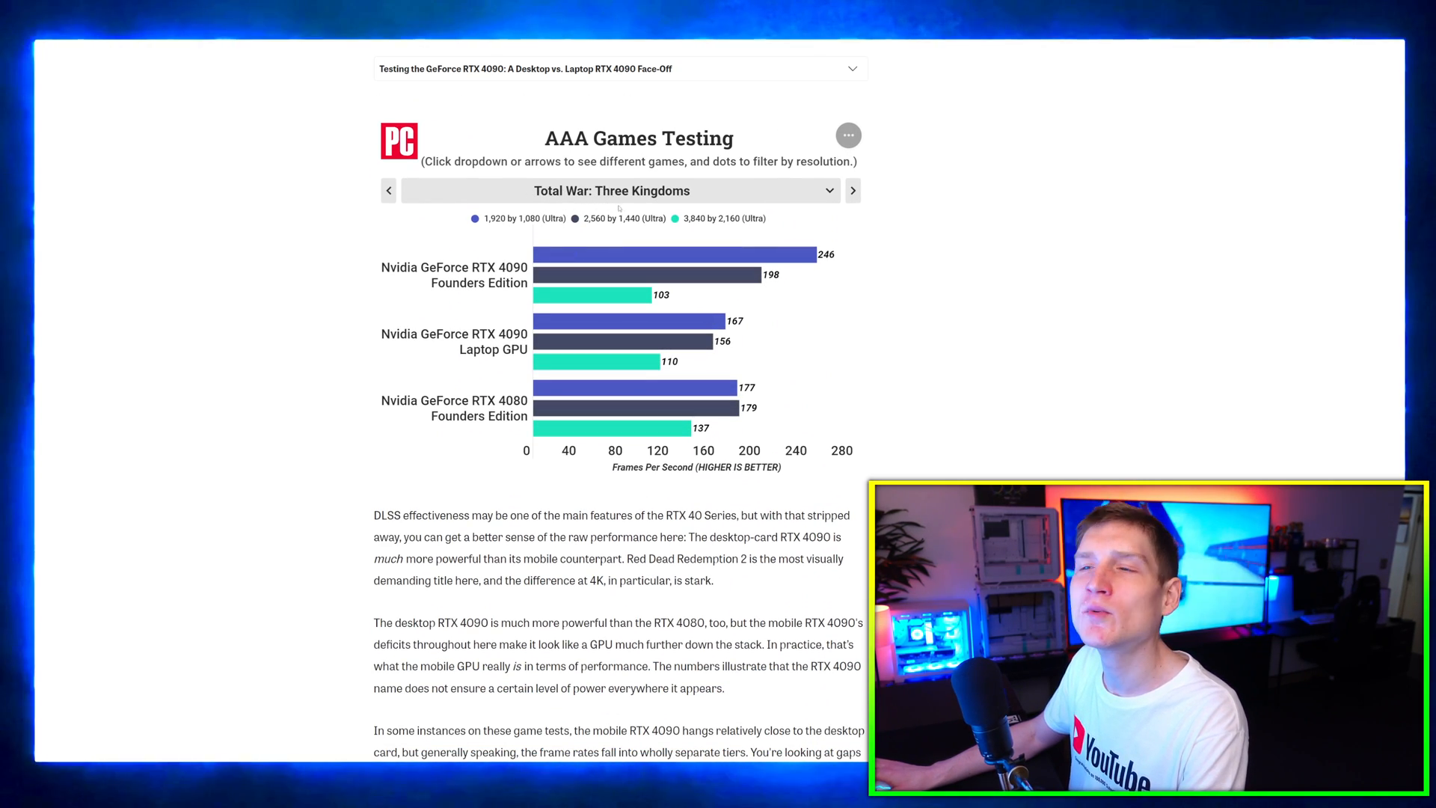
scroll(down, 3)
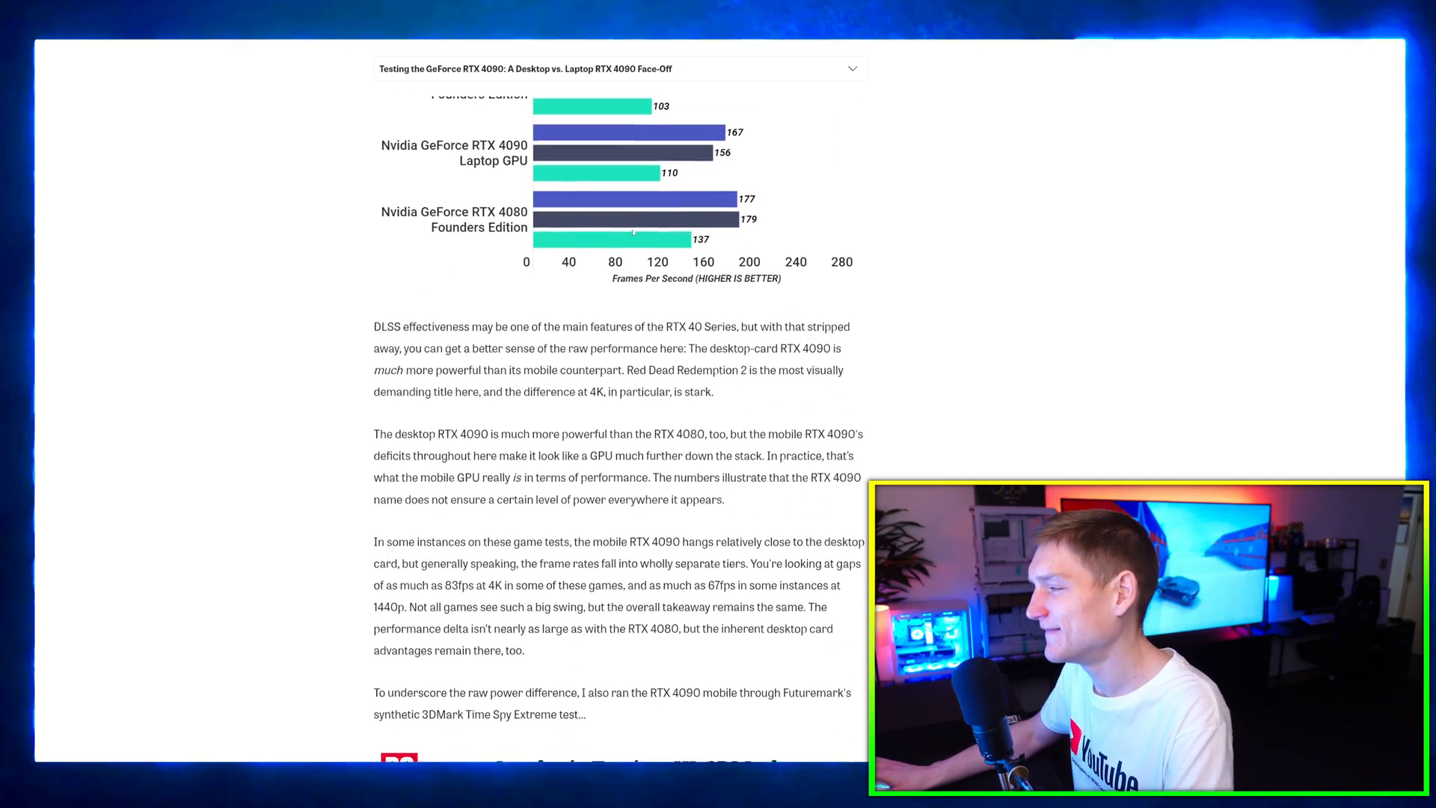
scroll(down, 3)
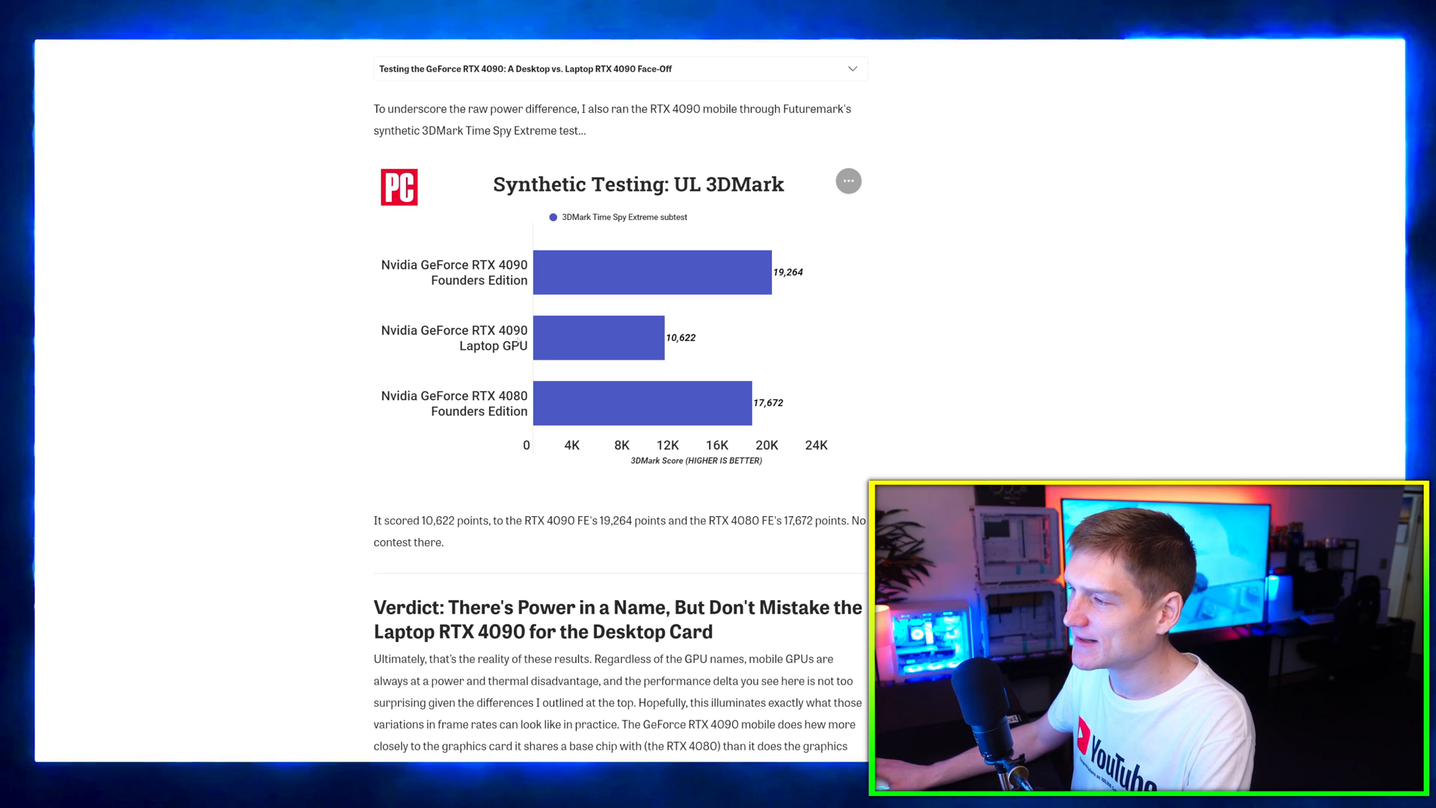
scroll(down, 3)
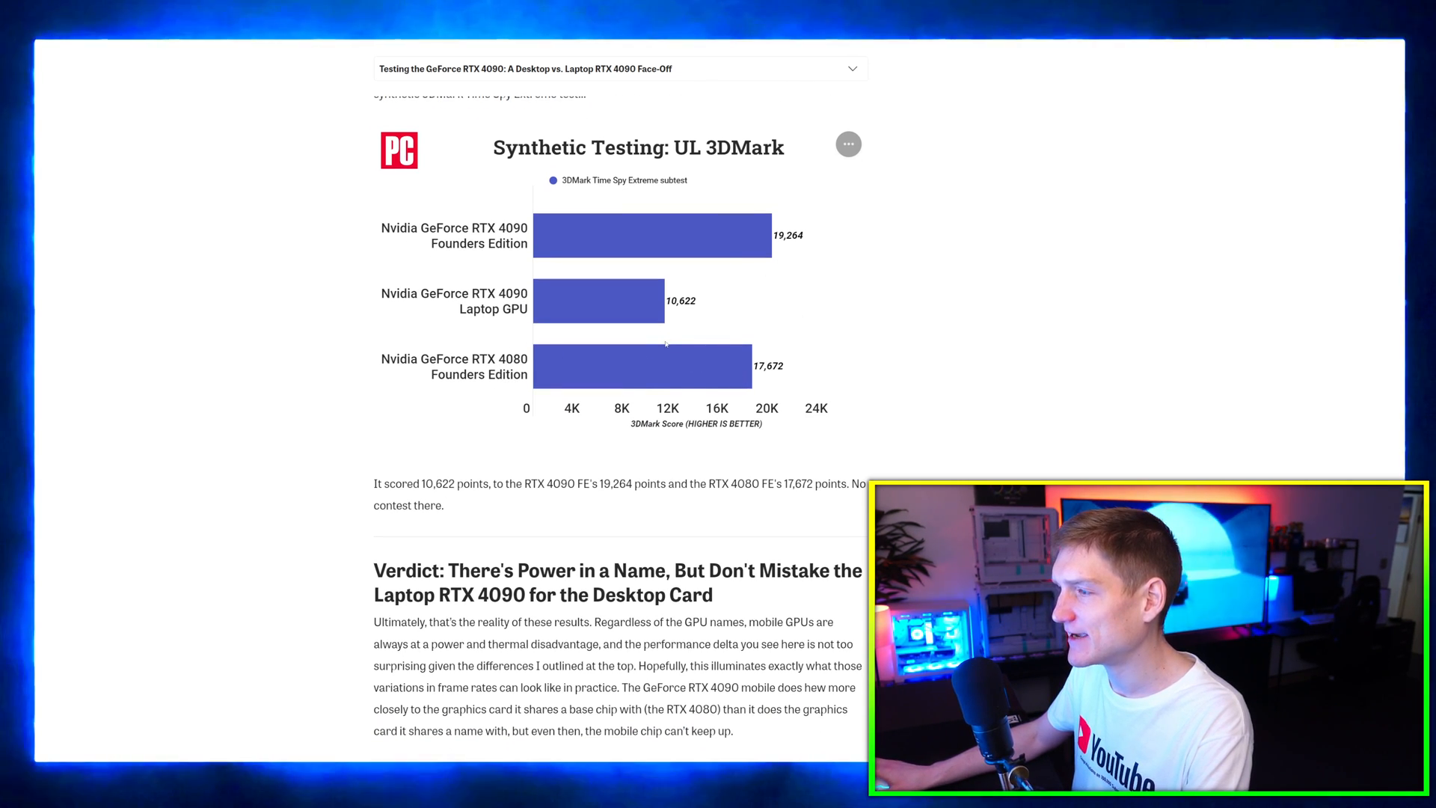
scroll(down, 3)
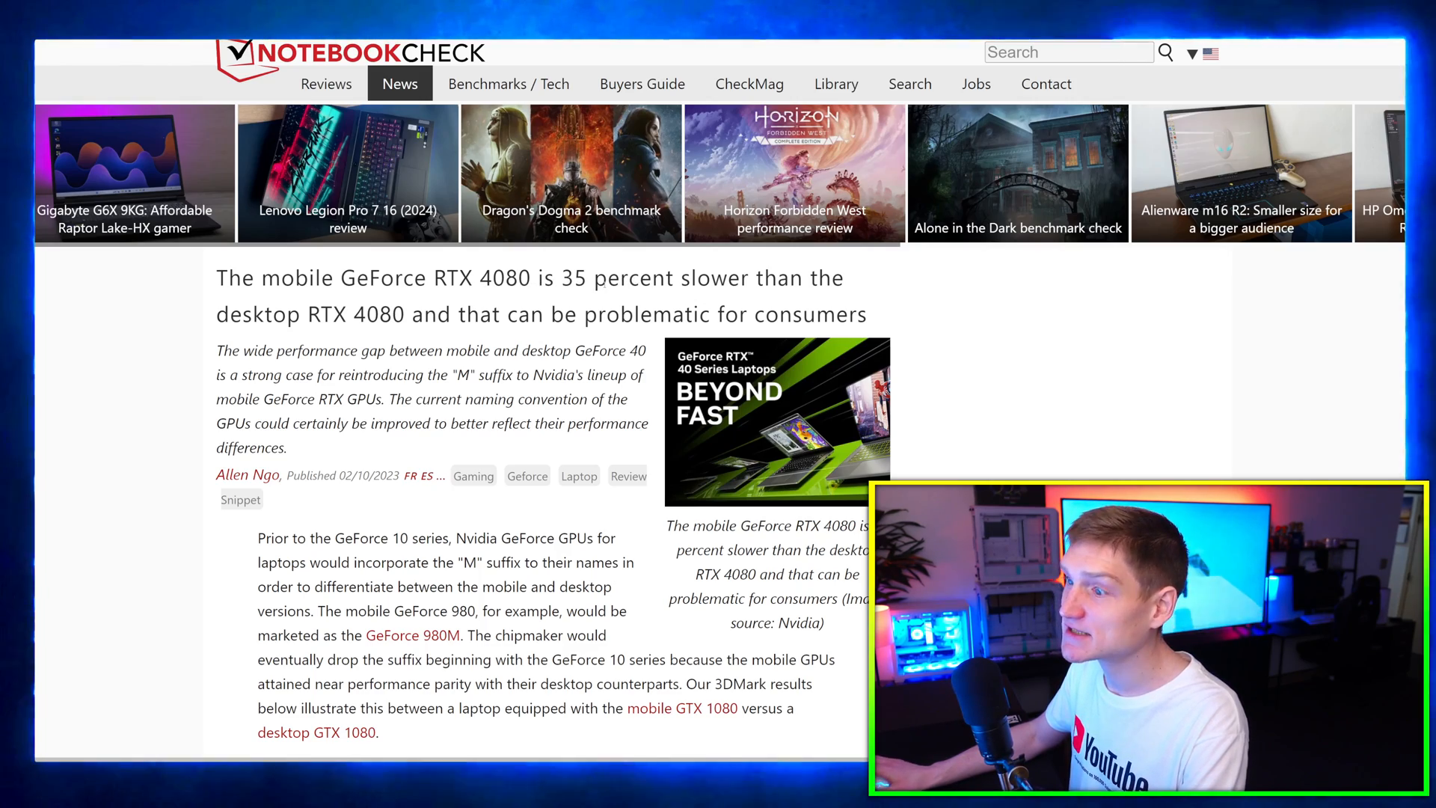
- Make GTX 1080 (Desktop) the 3DMark baseline, then scroll to the RTX 4080 Laptop GPU row
scroll(down, 3)
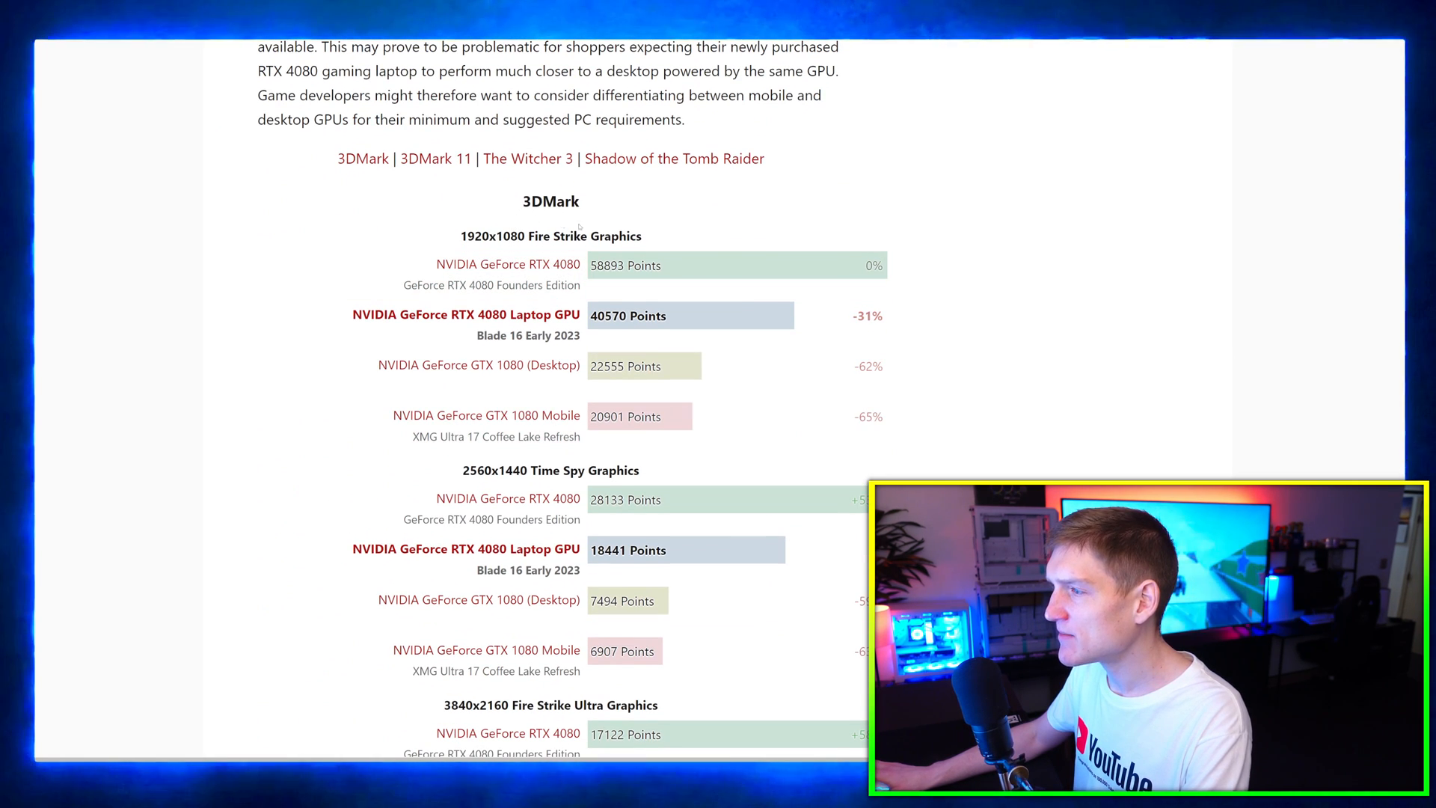
scroll(down, 3)
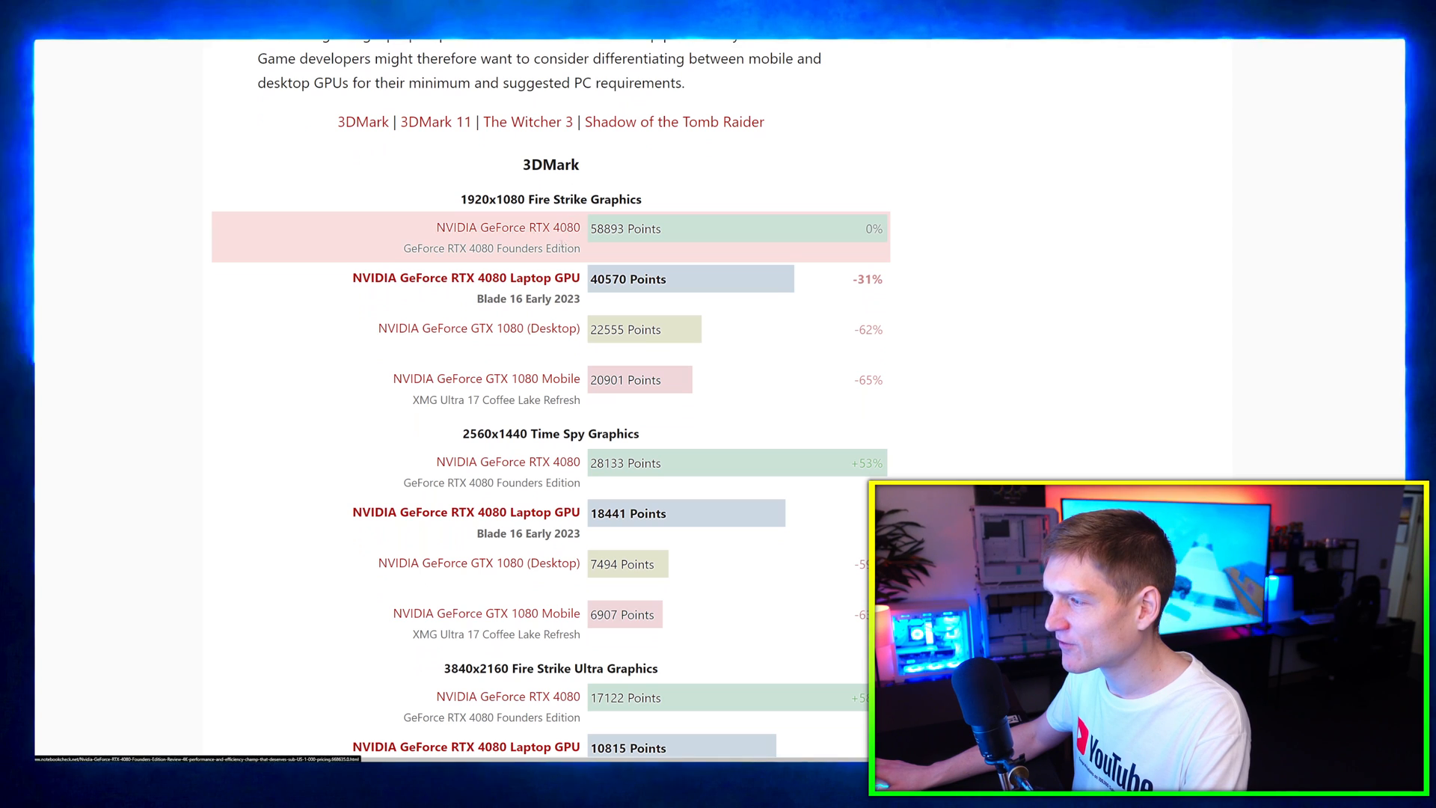
click(478, 329)
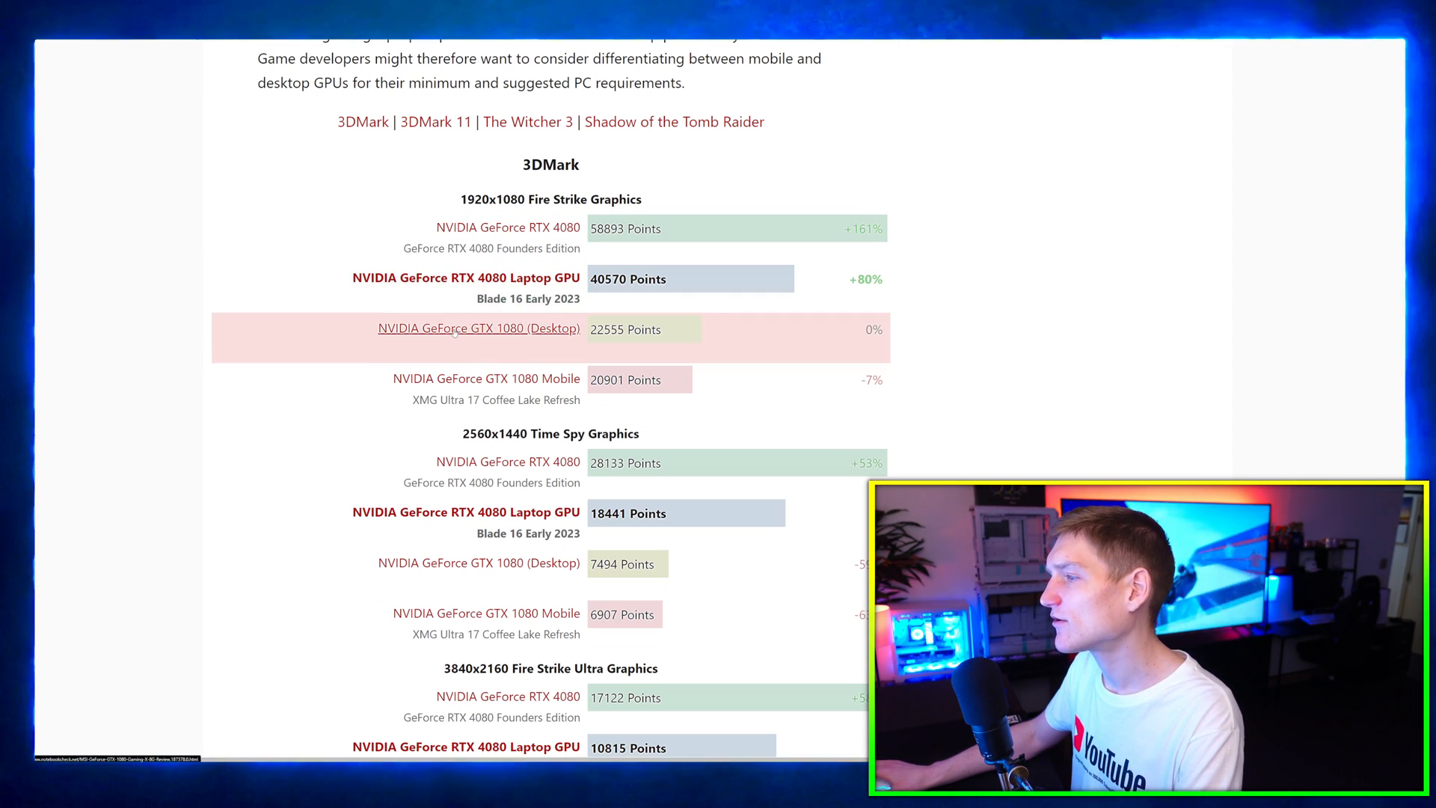
scroll(down, 3)
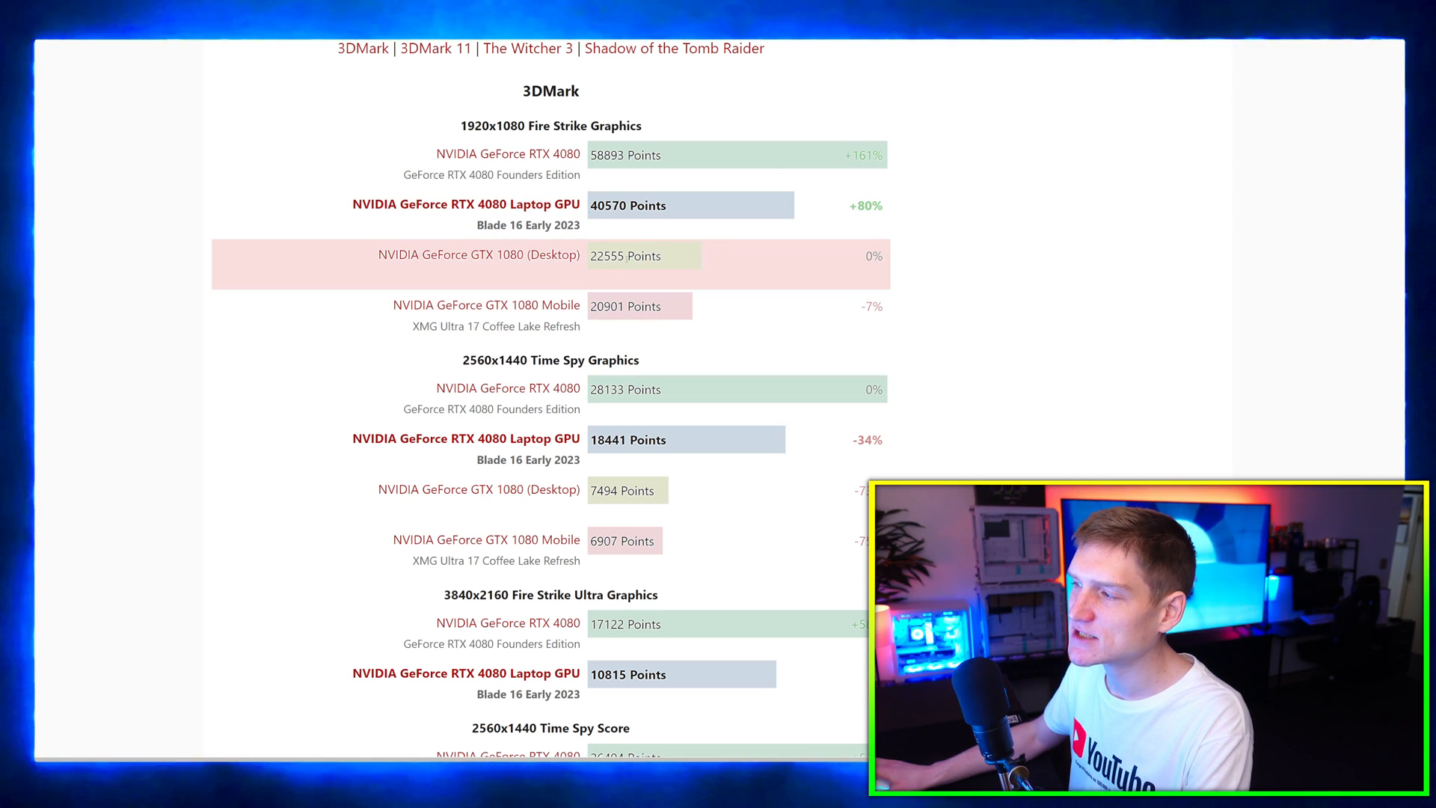
scroll(down, 3)
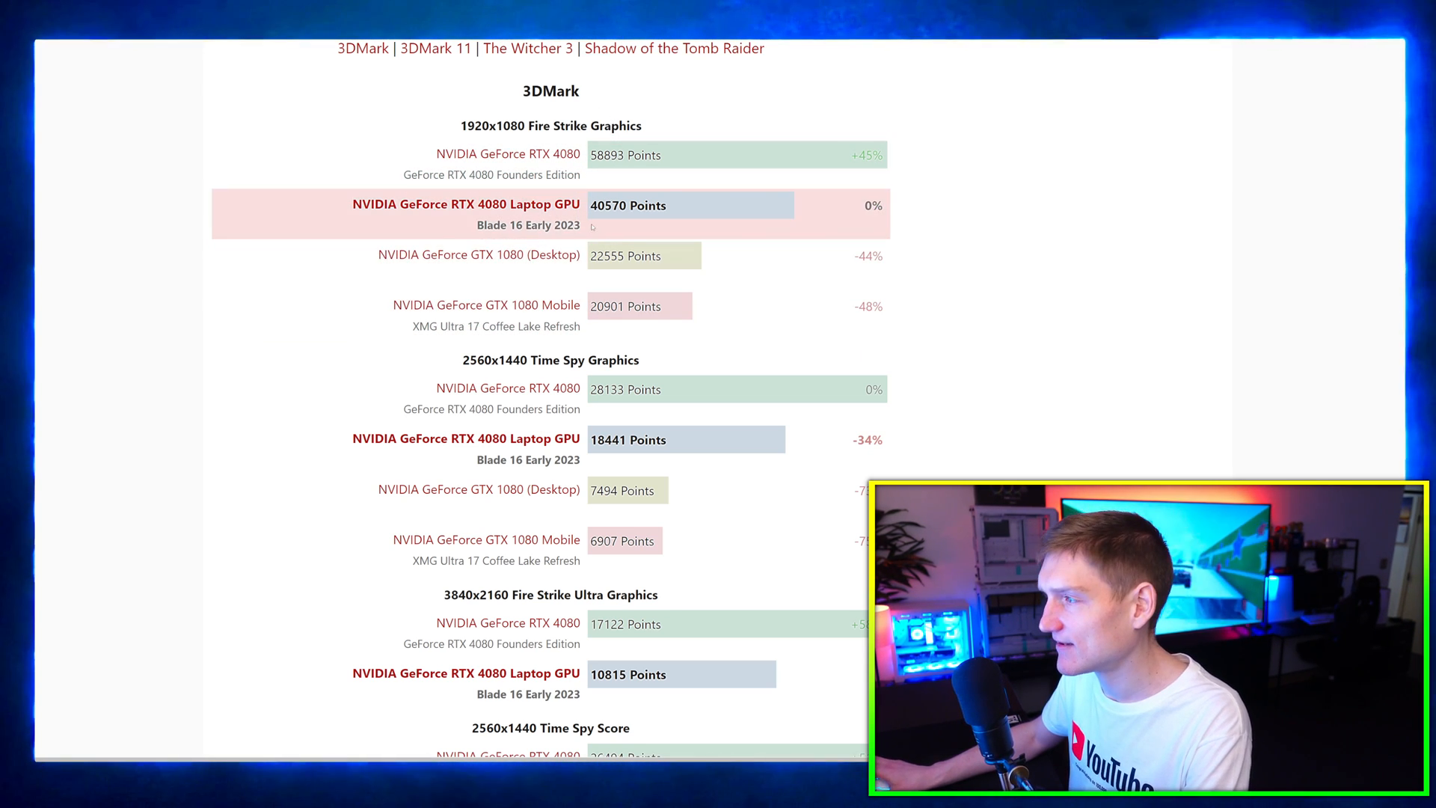
- Scroll down the Notebookcheck article past the related articles
scroll(up, 3)
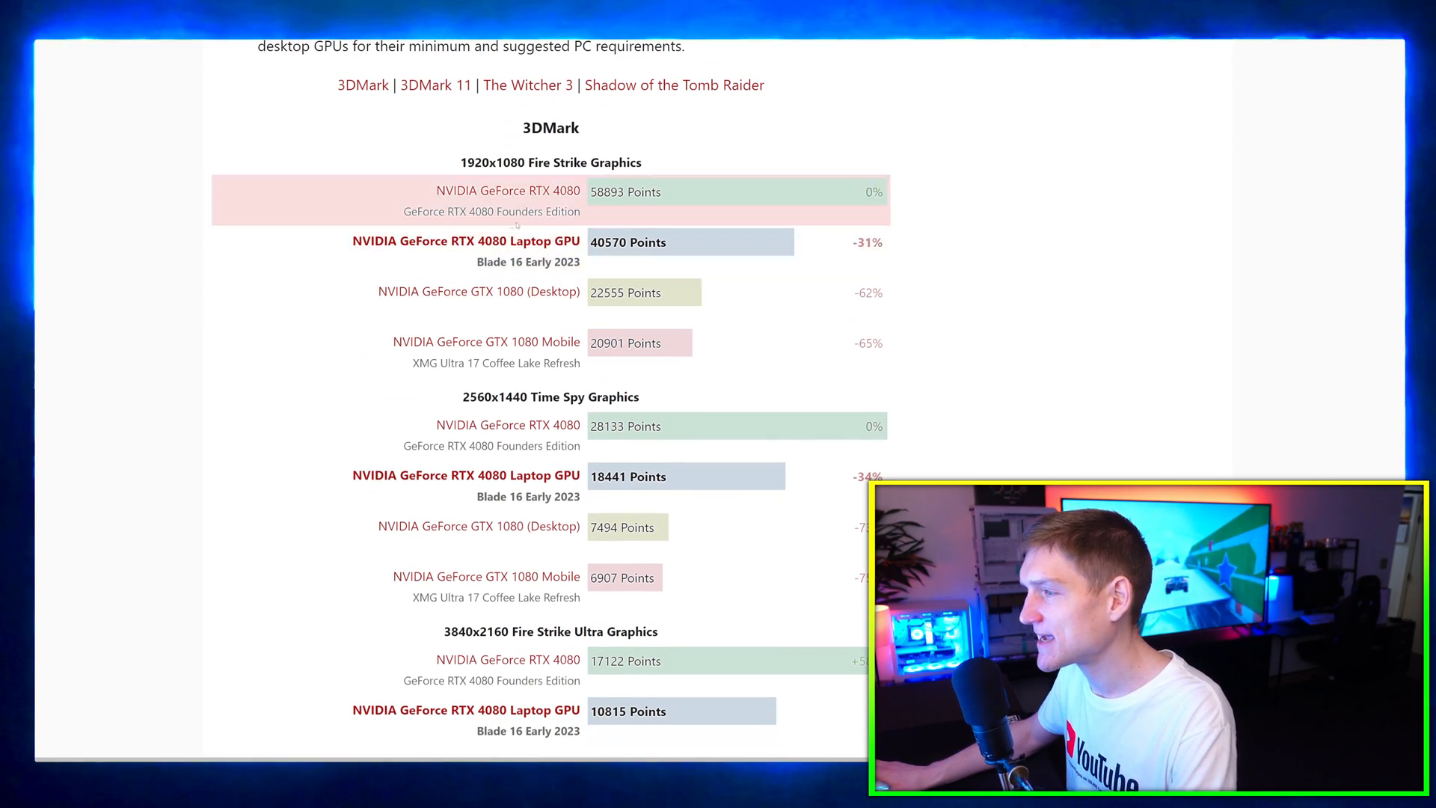
scroll(down, 3)
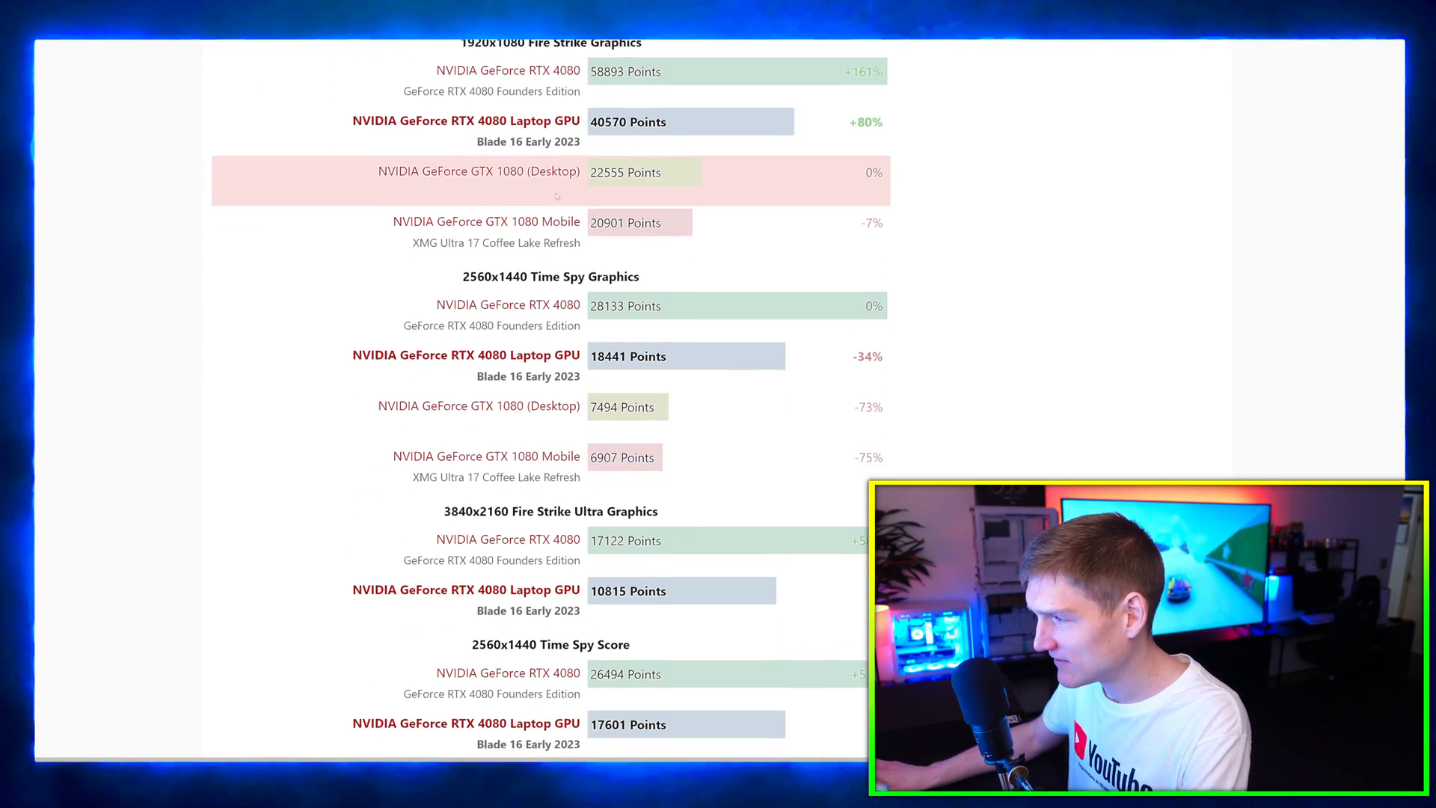
scroll(down, 3)
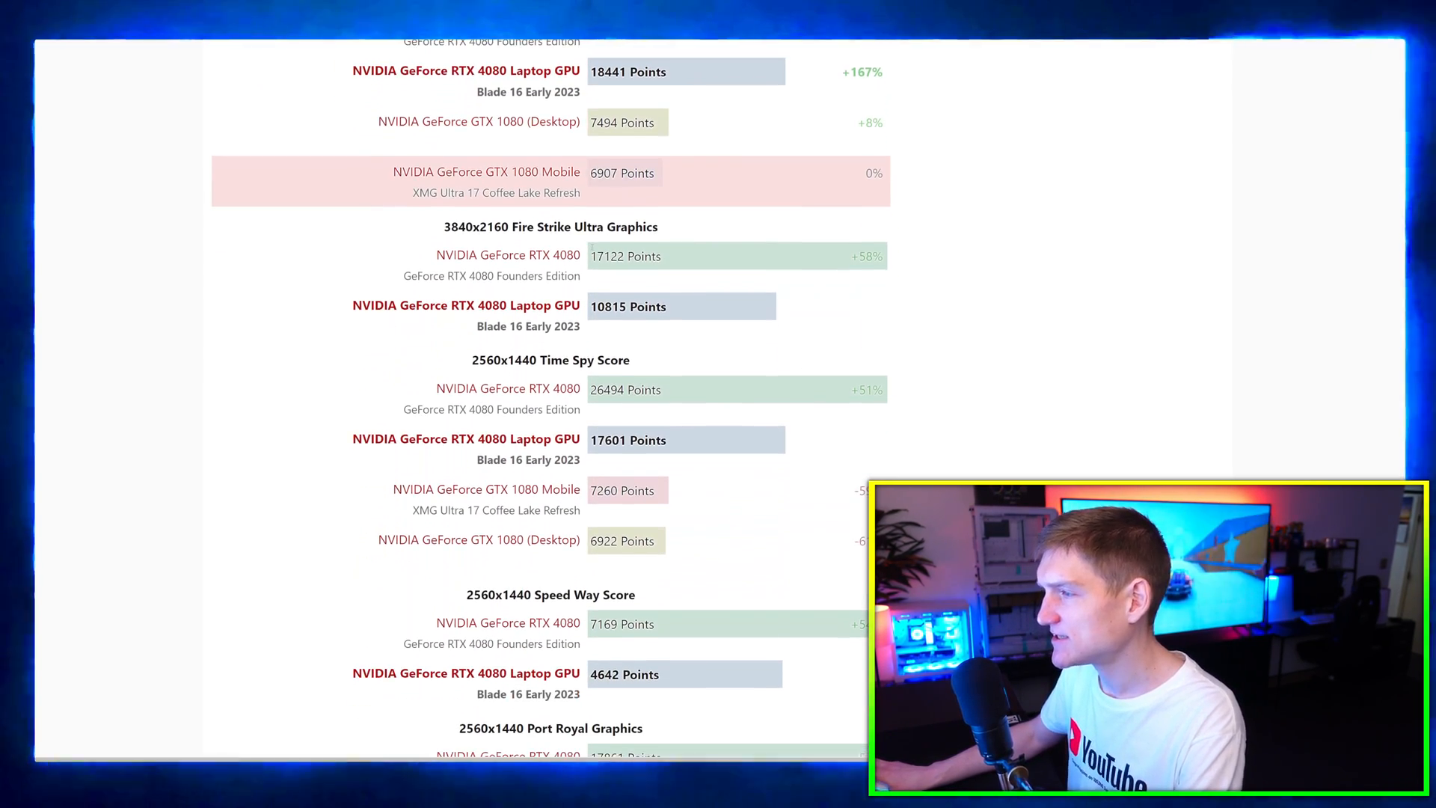
scroll(down, 3)
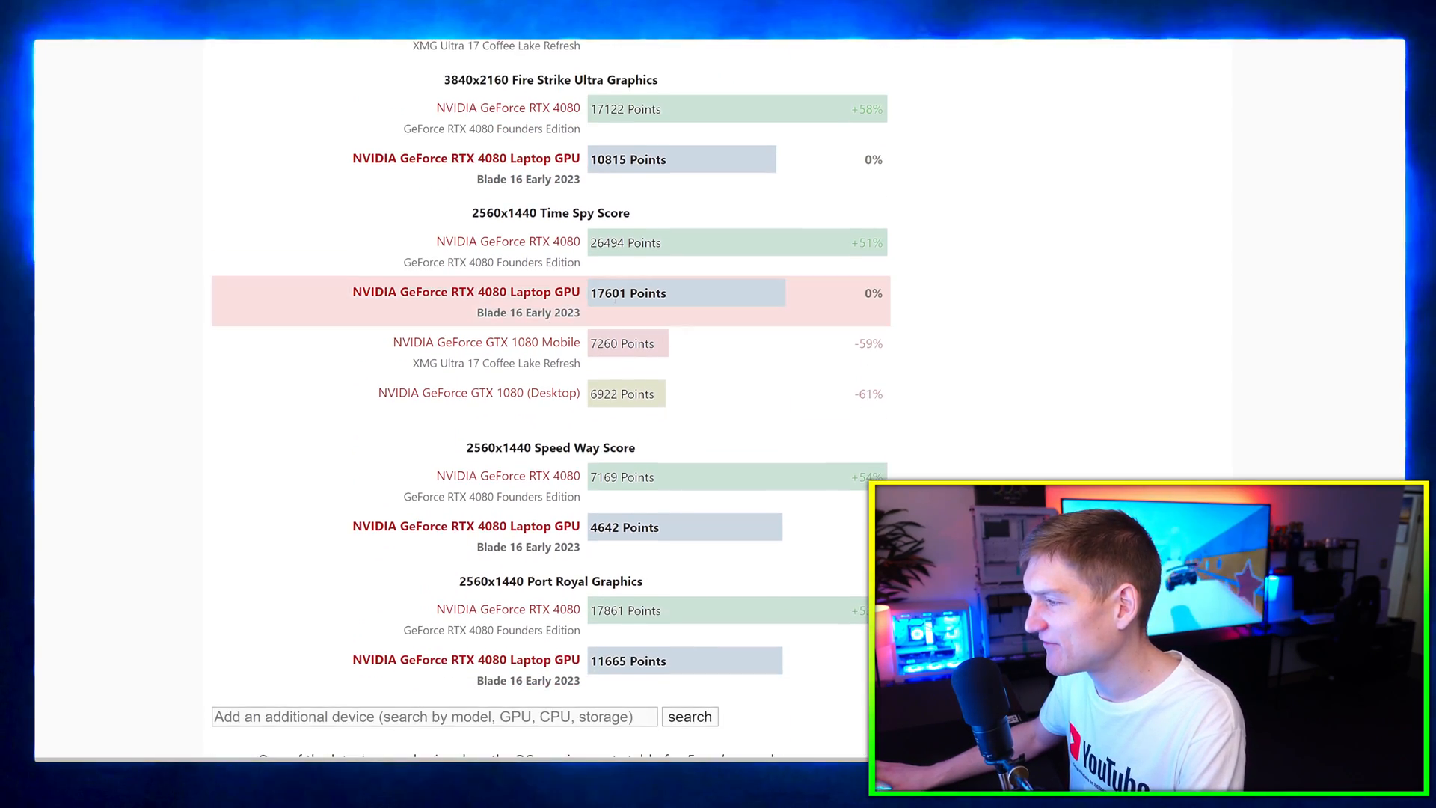
scroll(down, 3)
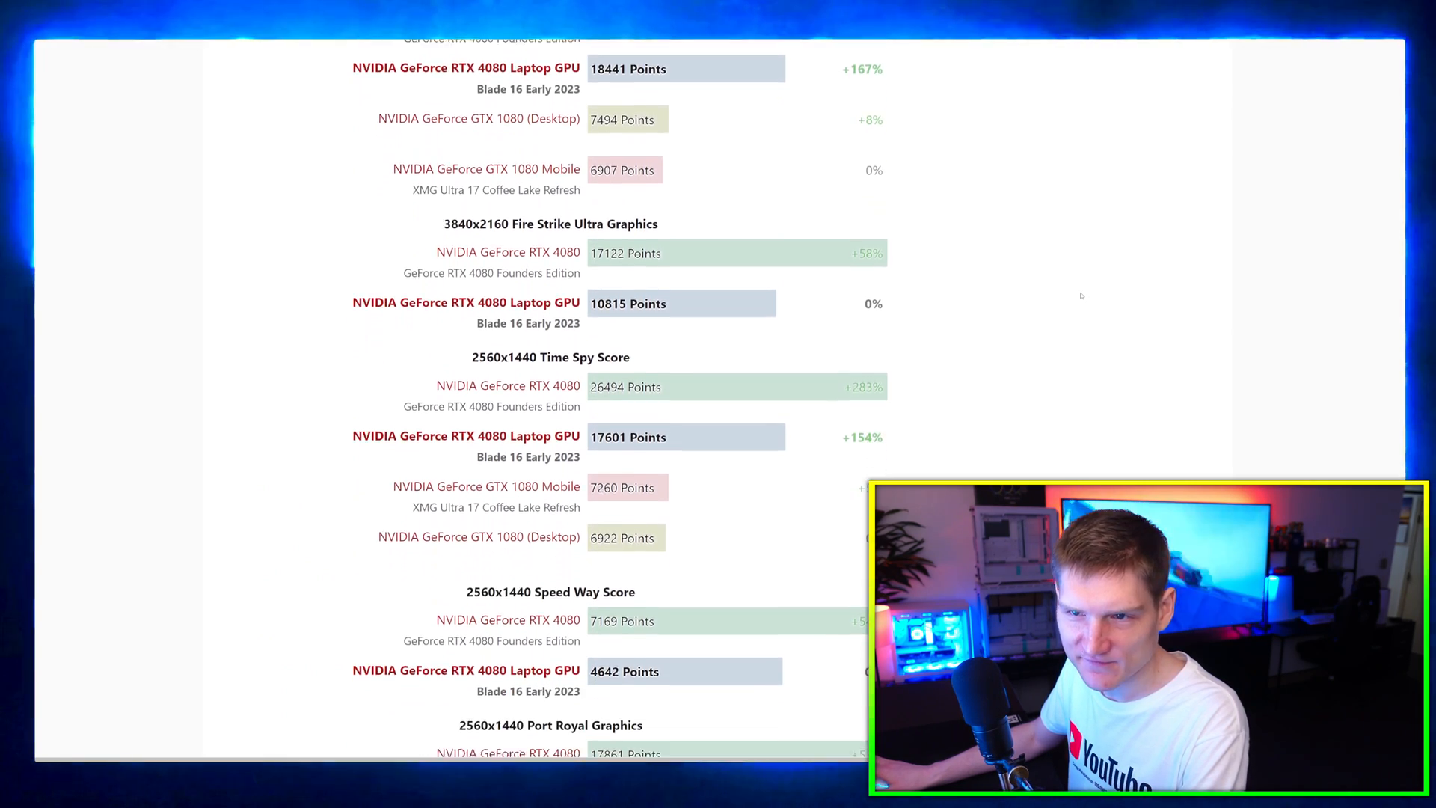
scroll(down, 3)
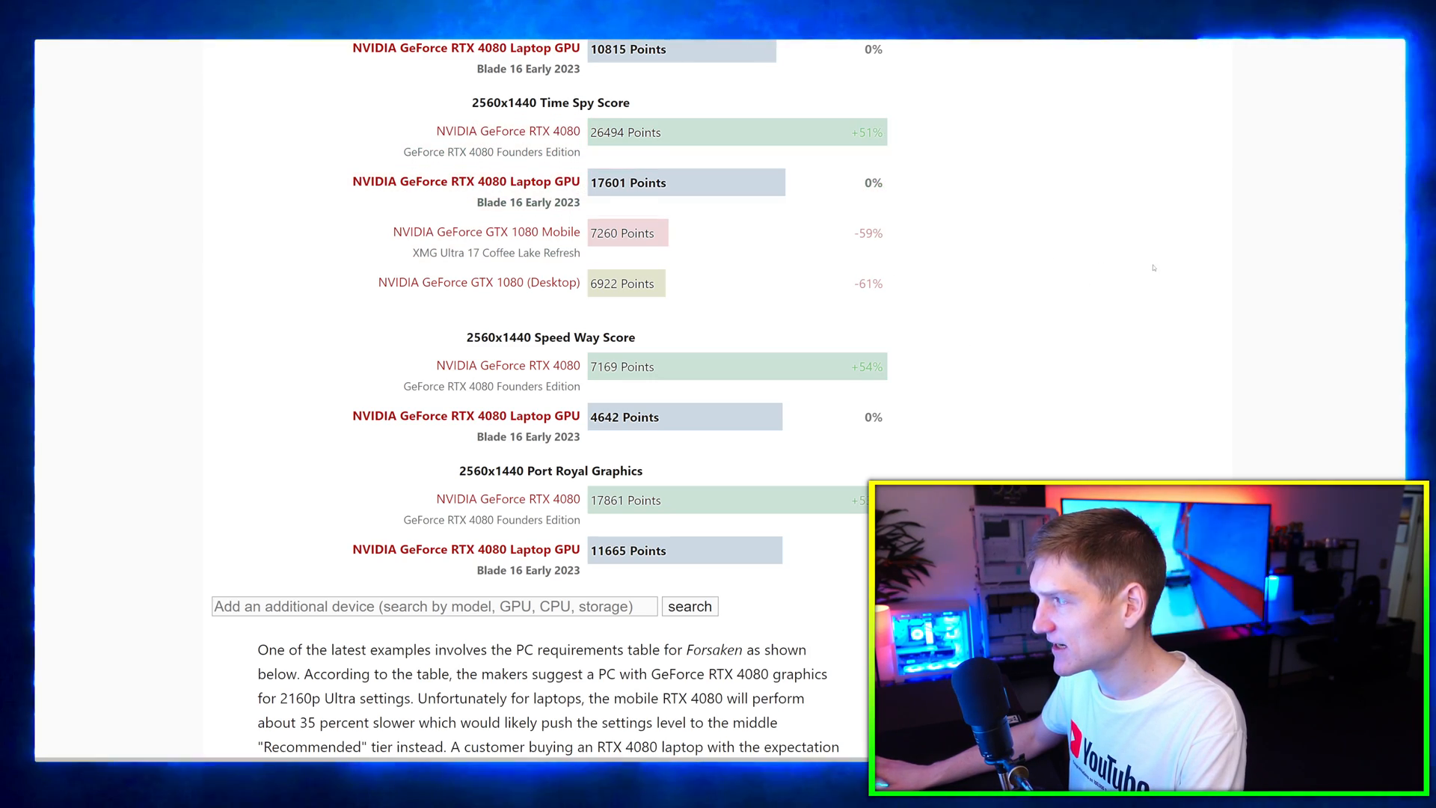
scroll(down, 3)
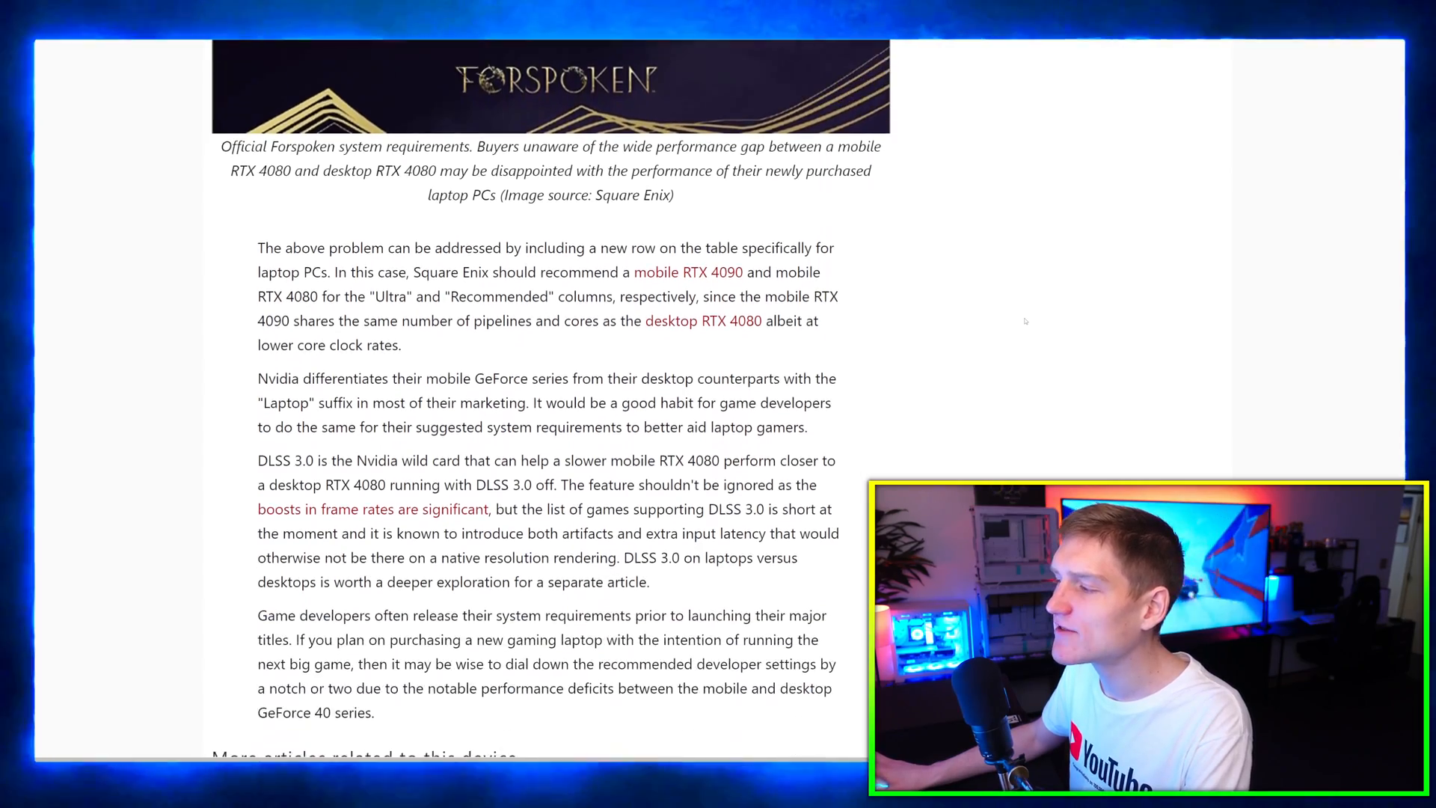
scroll(down, 3)
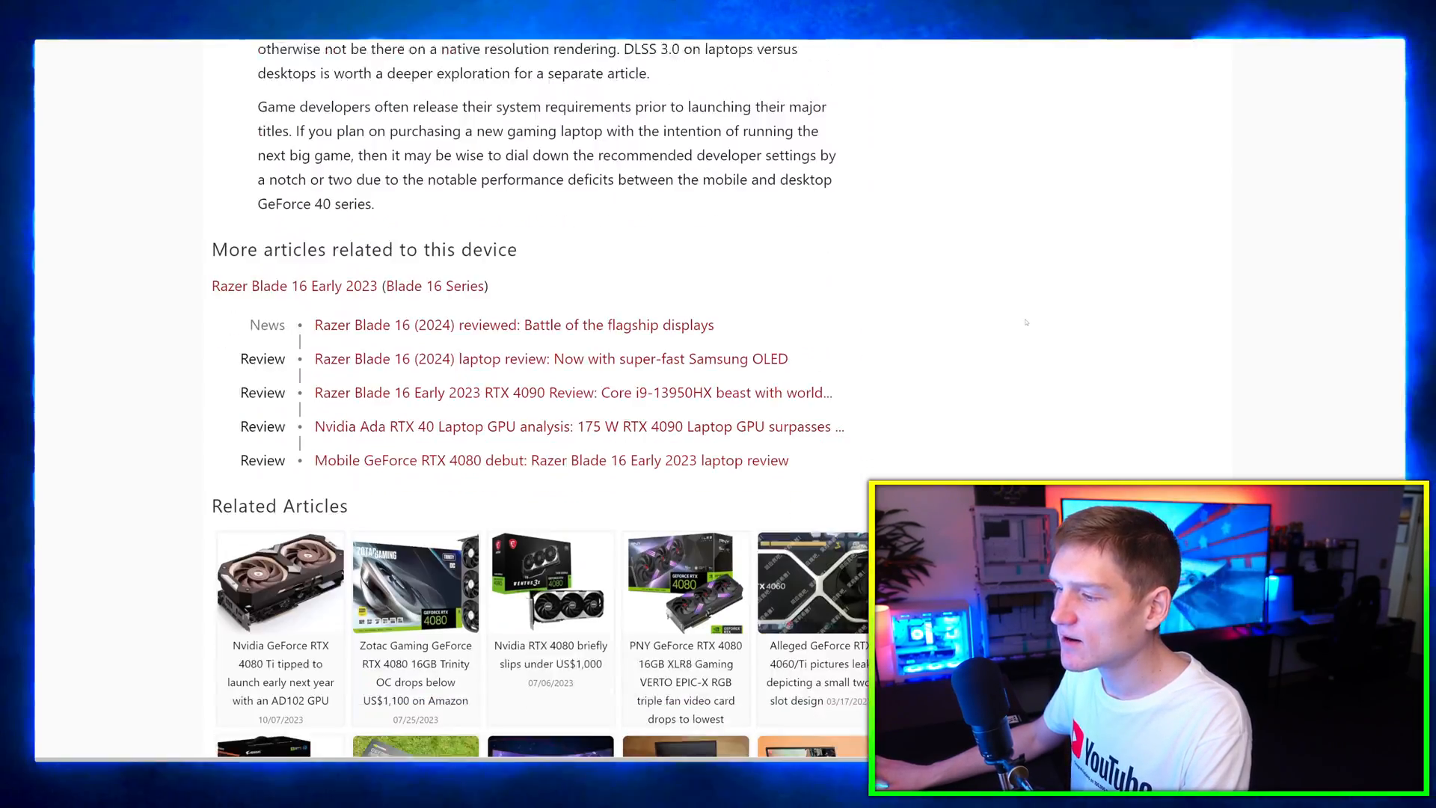
- Read through the reader comments about laptop RTX chips and their pricing
scroll(down, 3)
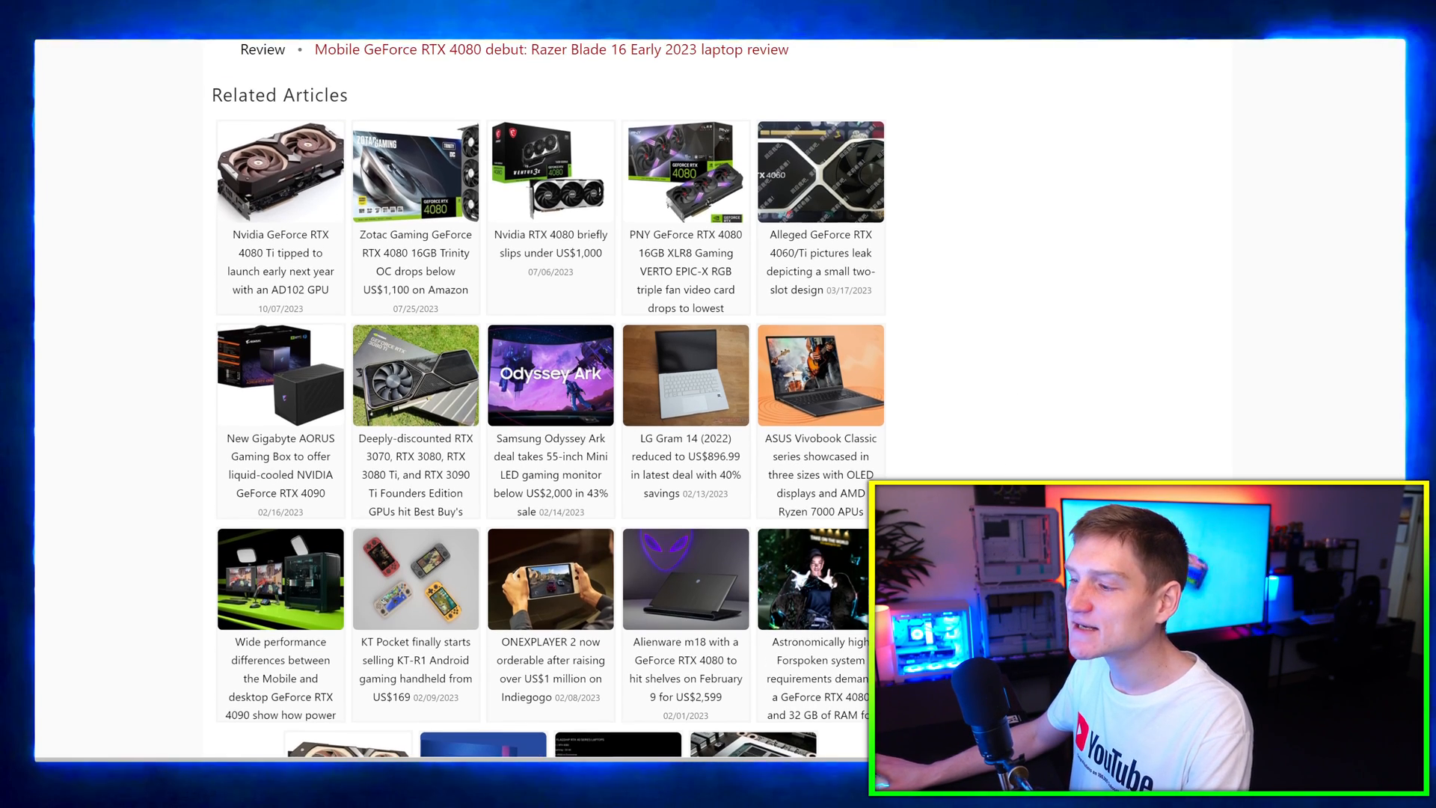
scroll(down, 3)
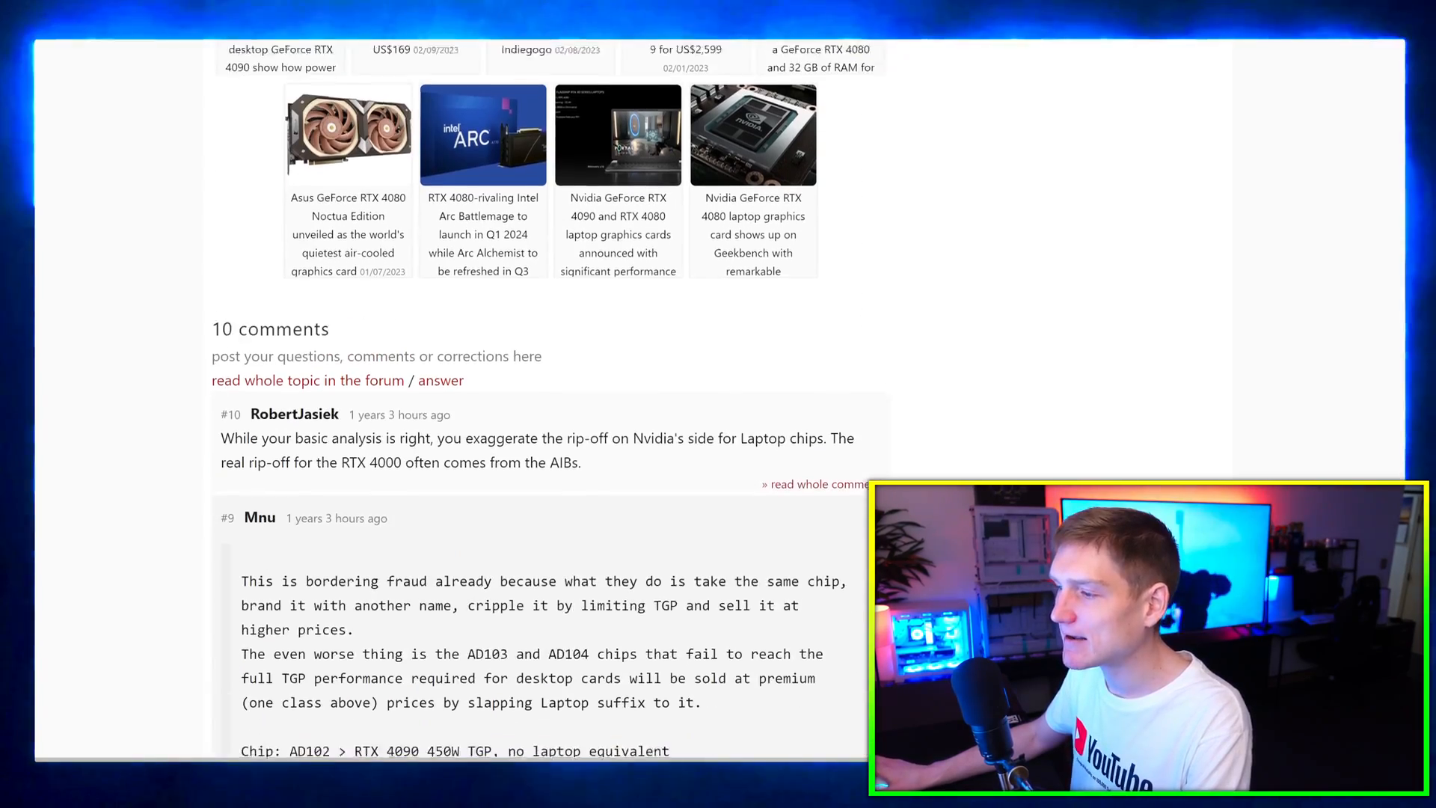
scroll(down, 3)
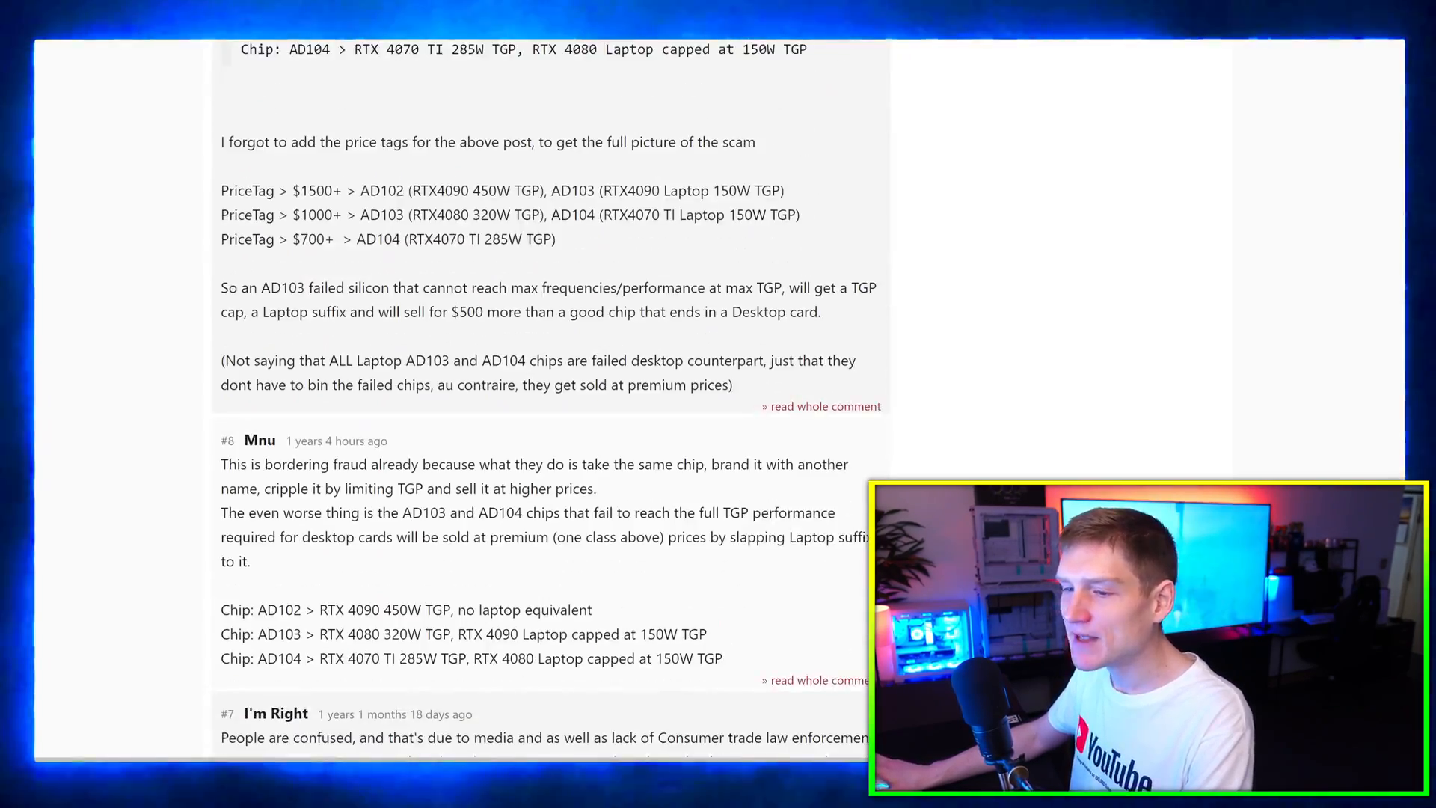
scroll(down, 3)
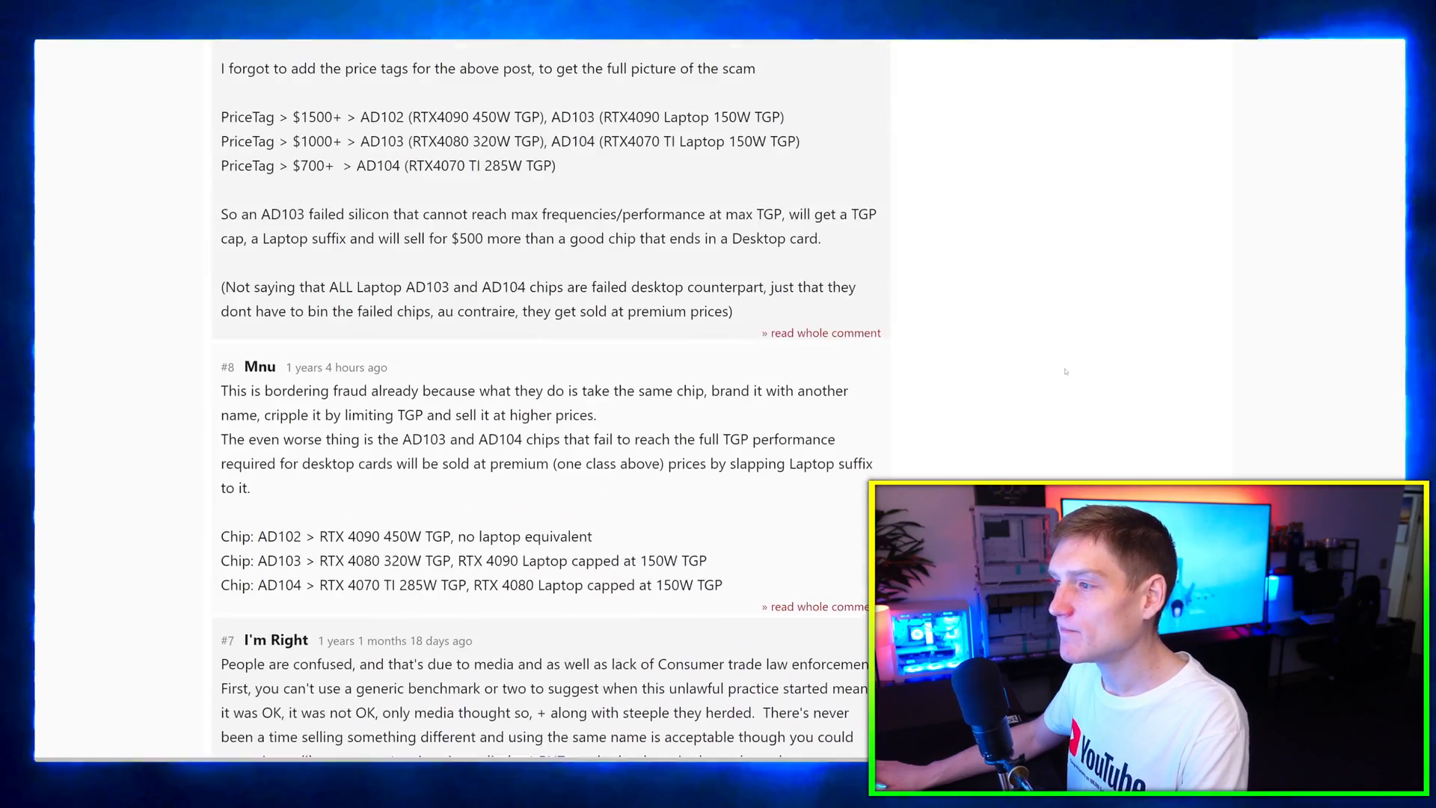
scroll(up, 3)
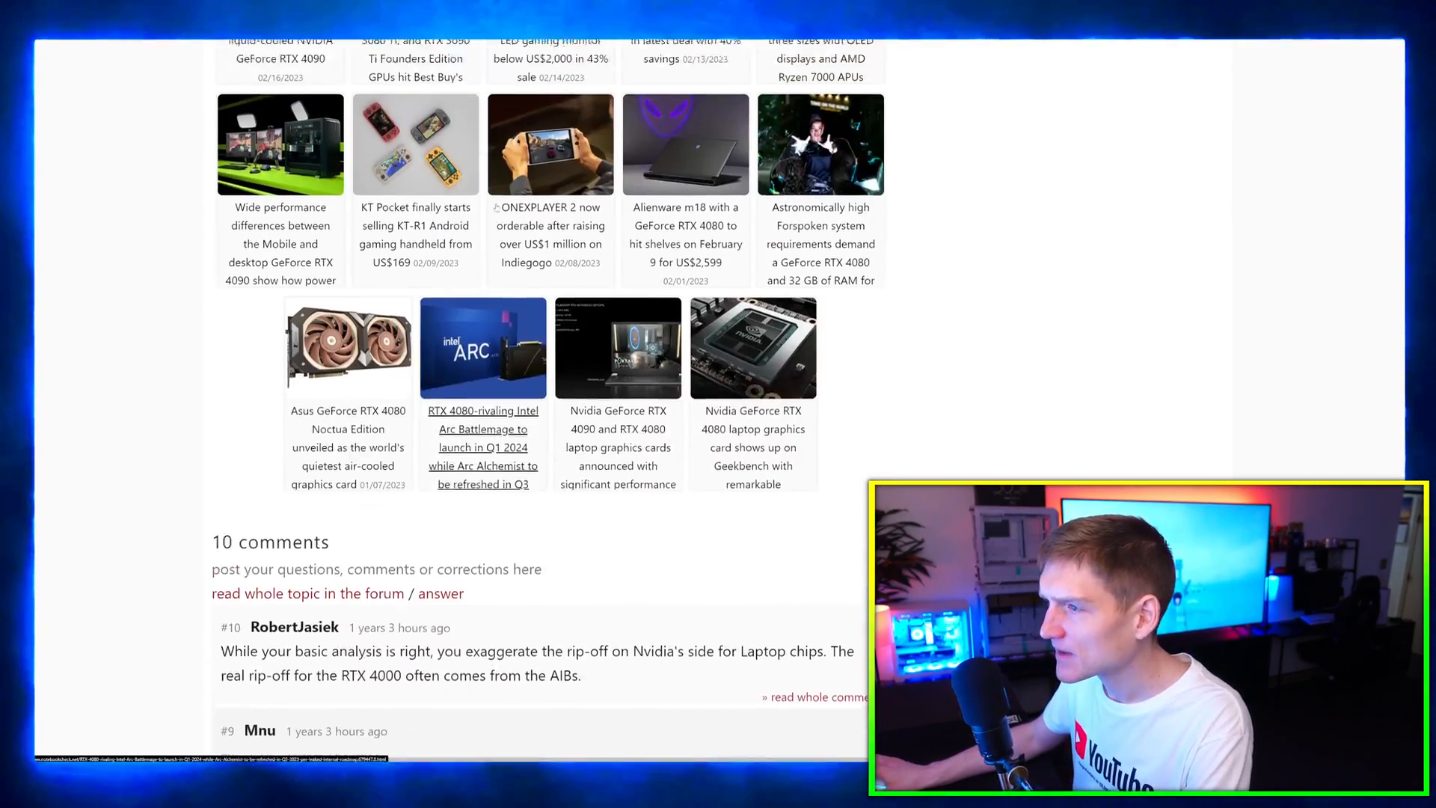
scroll(down, 3)
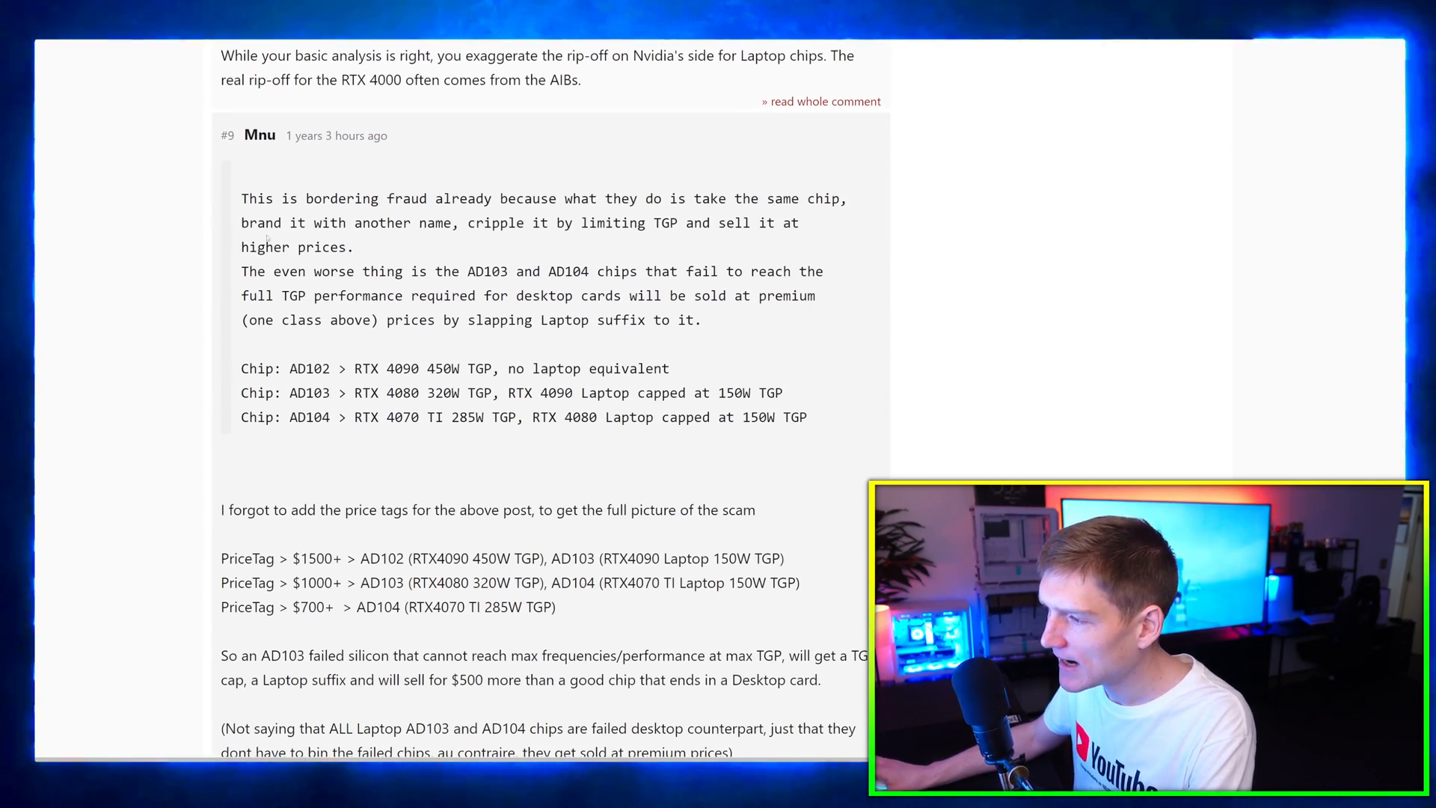
scroll(down, 3)
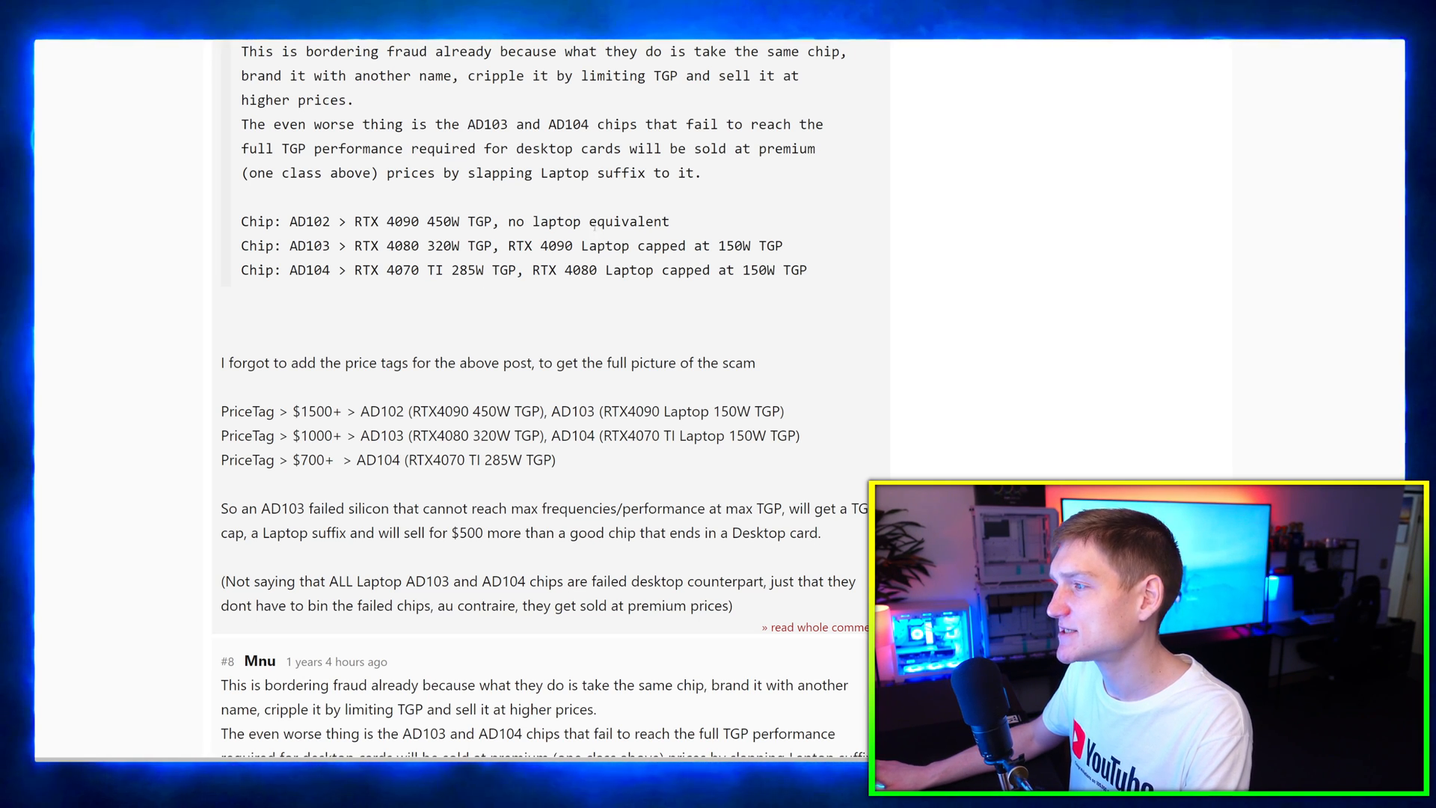
drag(321, 220, 461, 221)
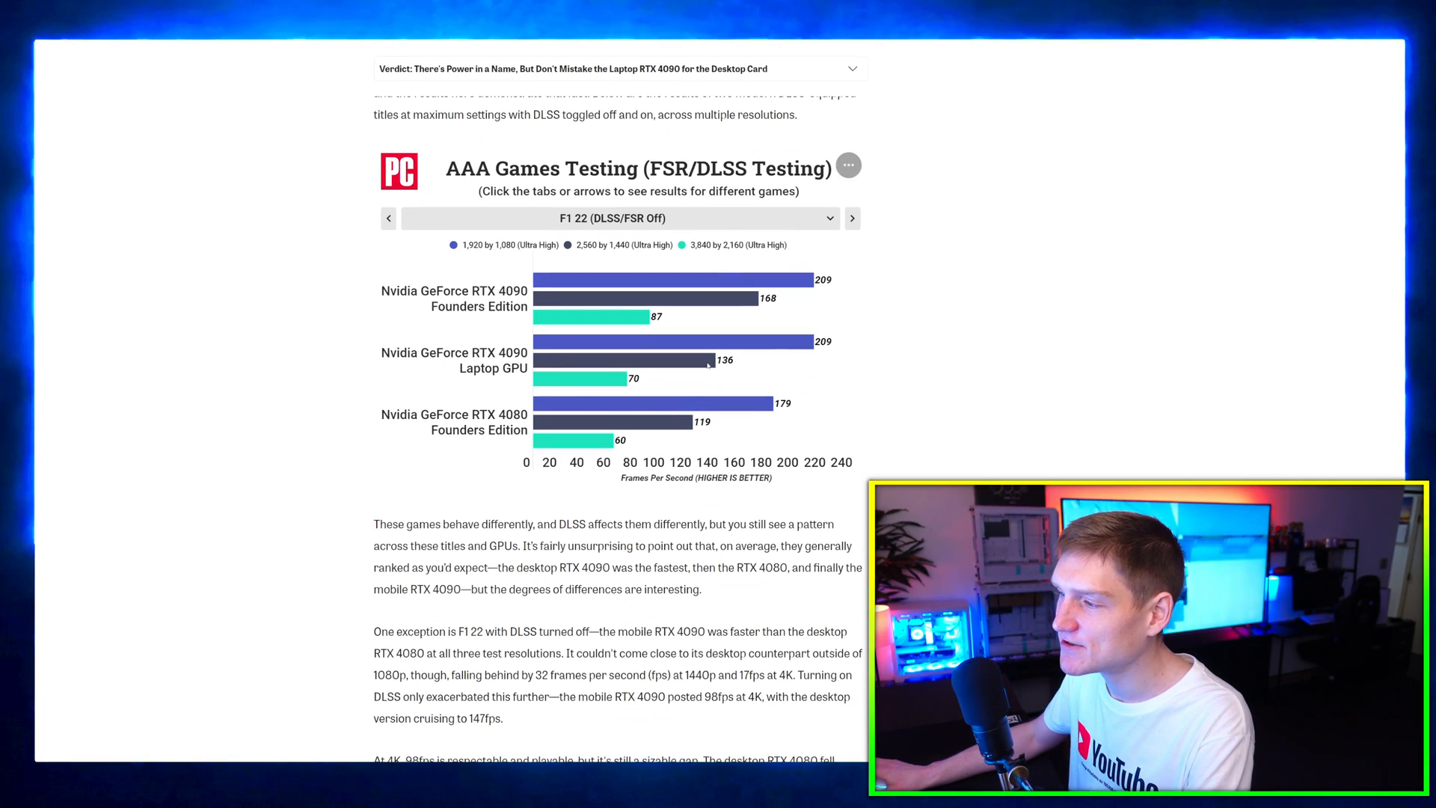
mouse_move(850, 343)
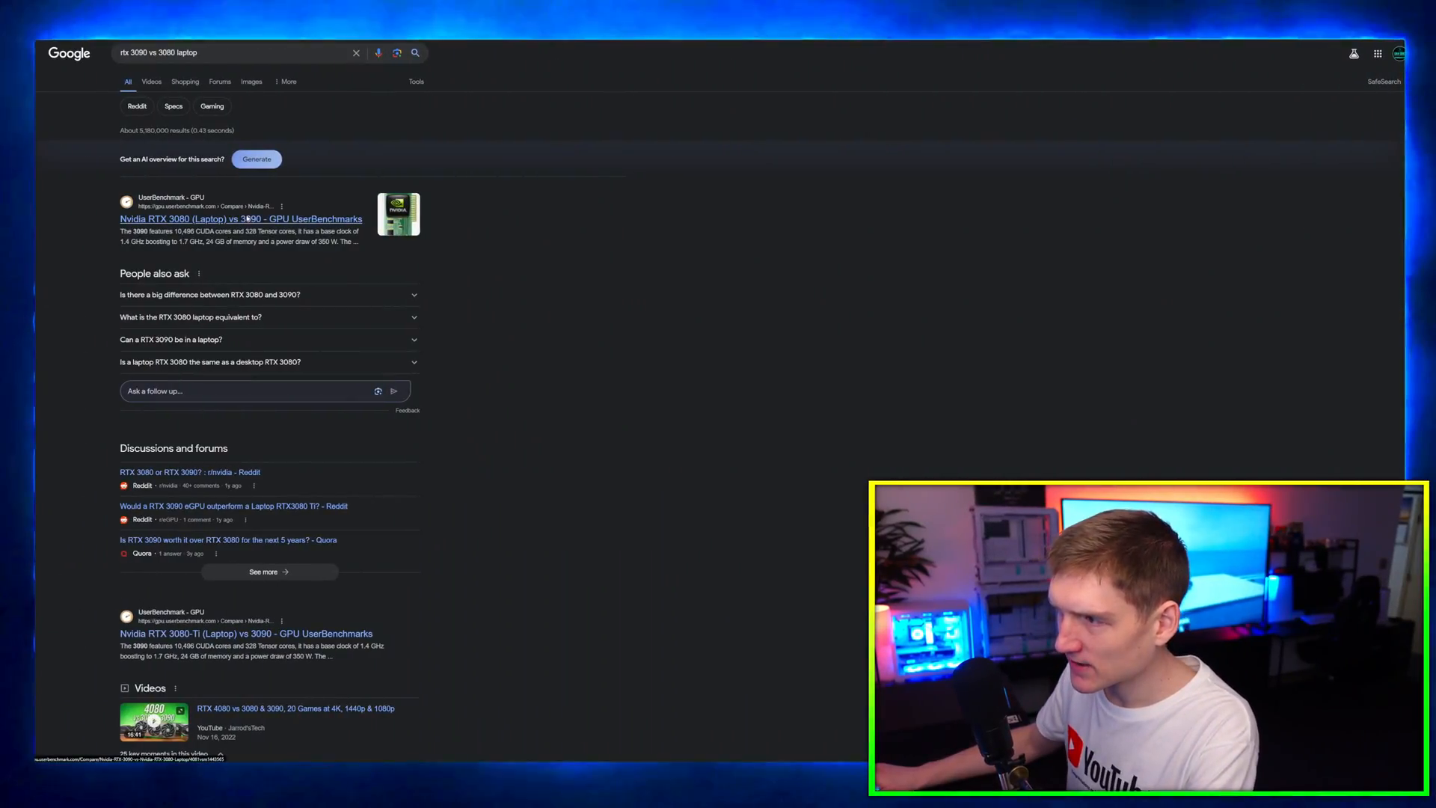
- Open the UserBenchmark RTX 3080 (Laptop) vs 3090 result for 'rtx 3090 vs 3080 laptop'
scroll(down, 3)
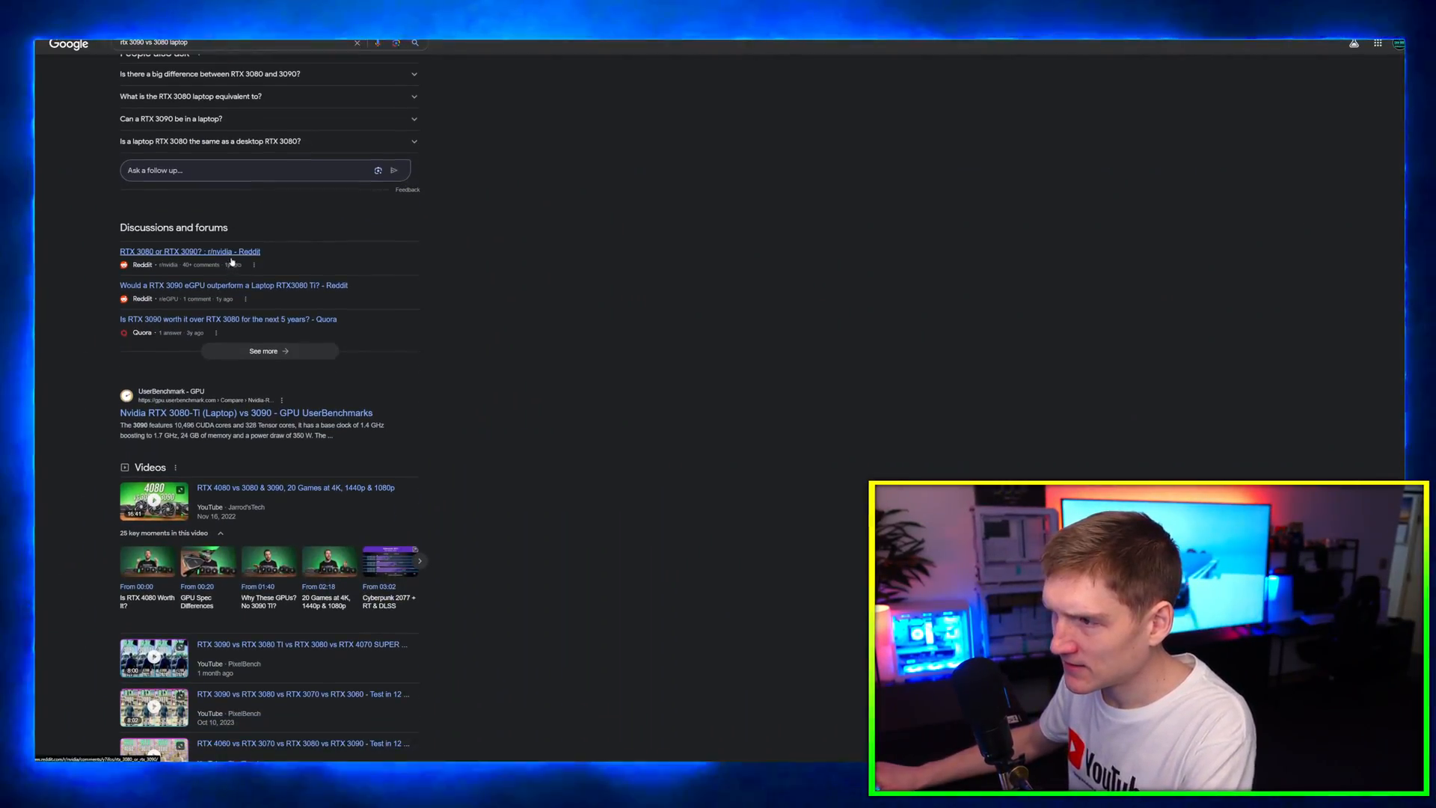
scroll(down, 3)
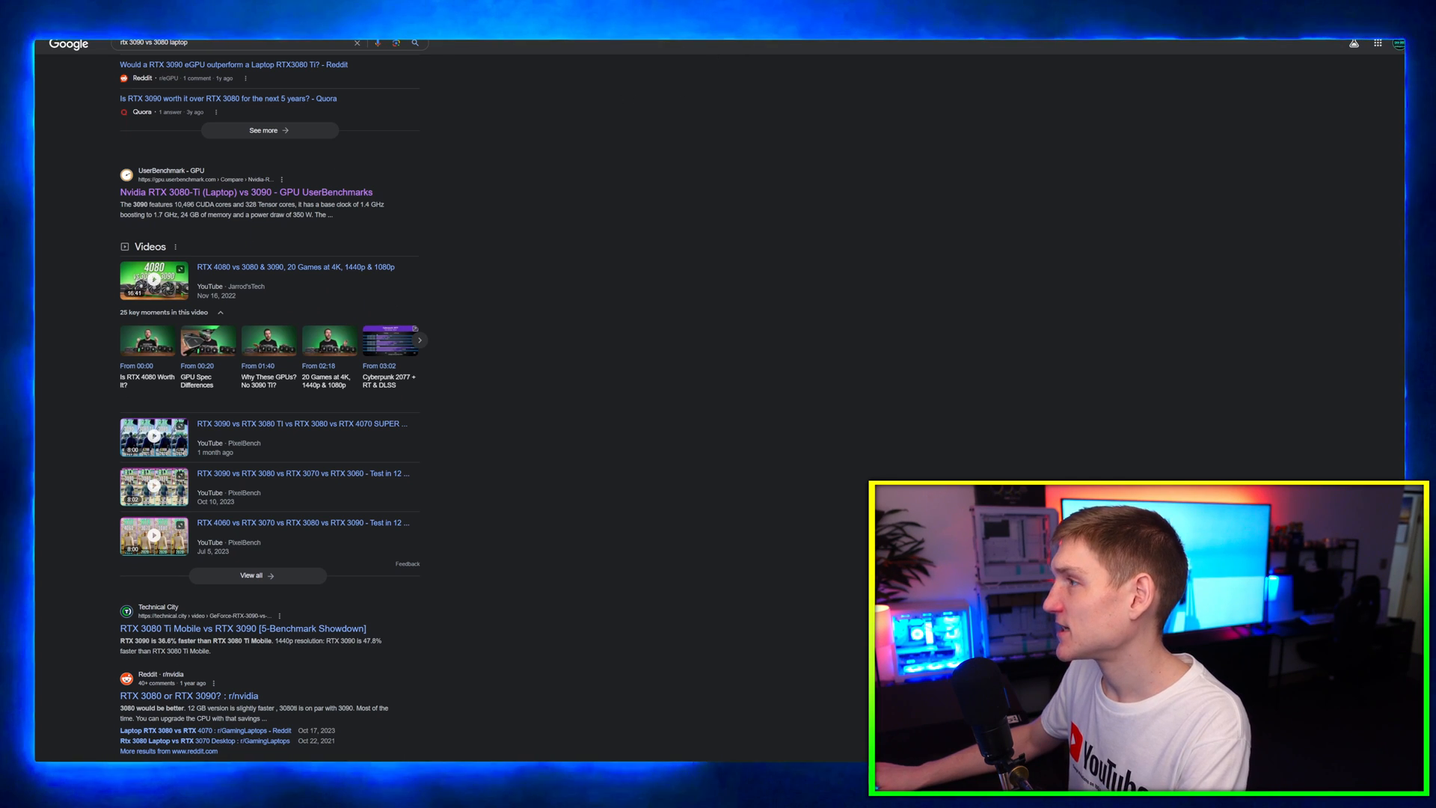
click(245, 191)
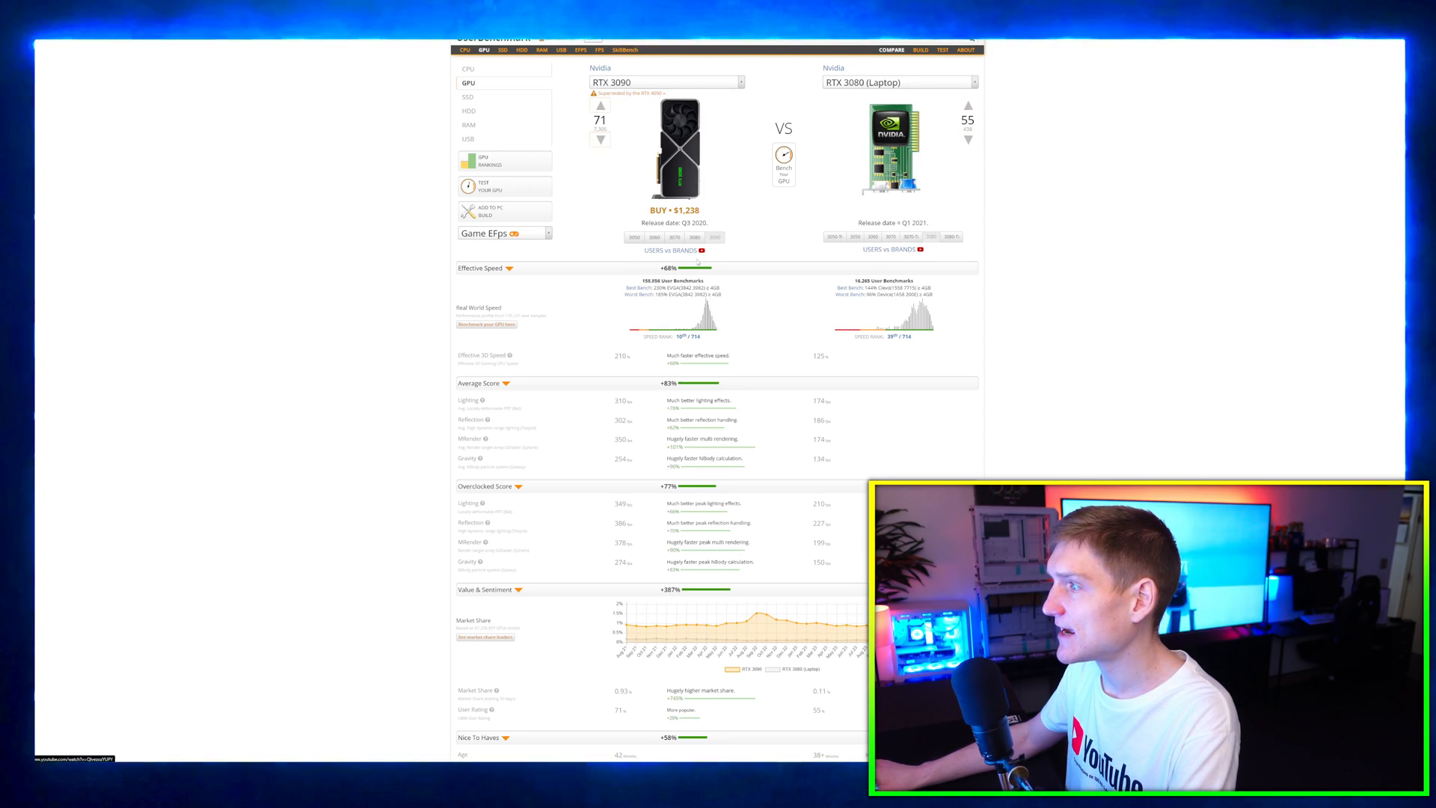
scroll(down, 3)
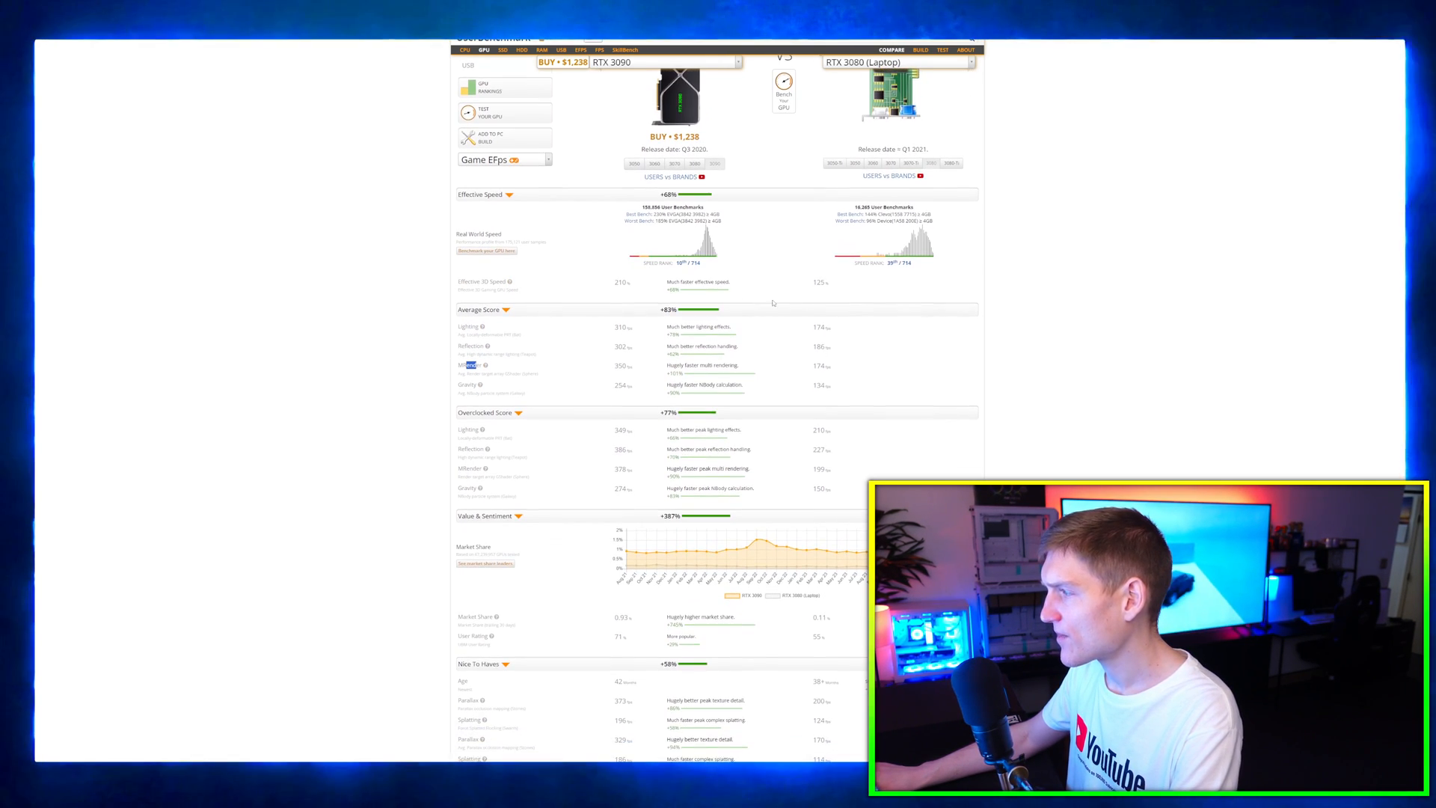
scroll(down, 3)
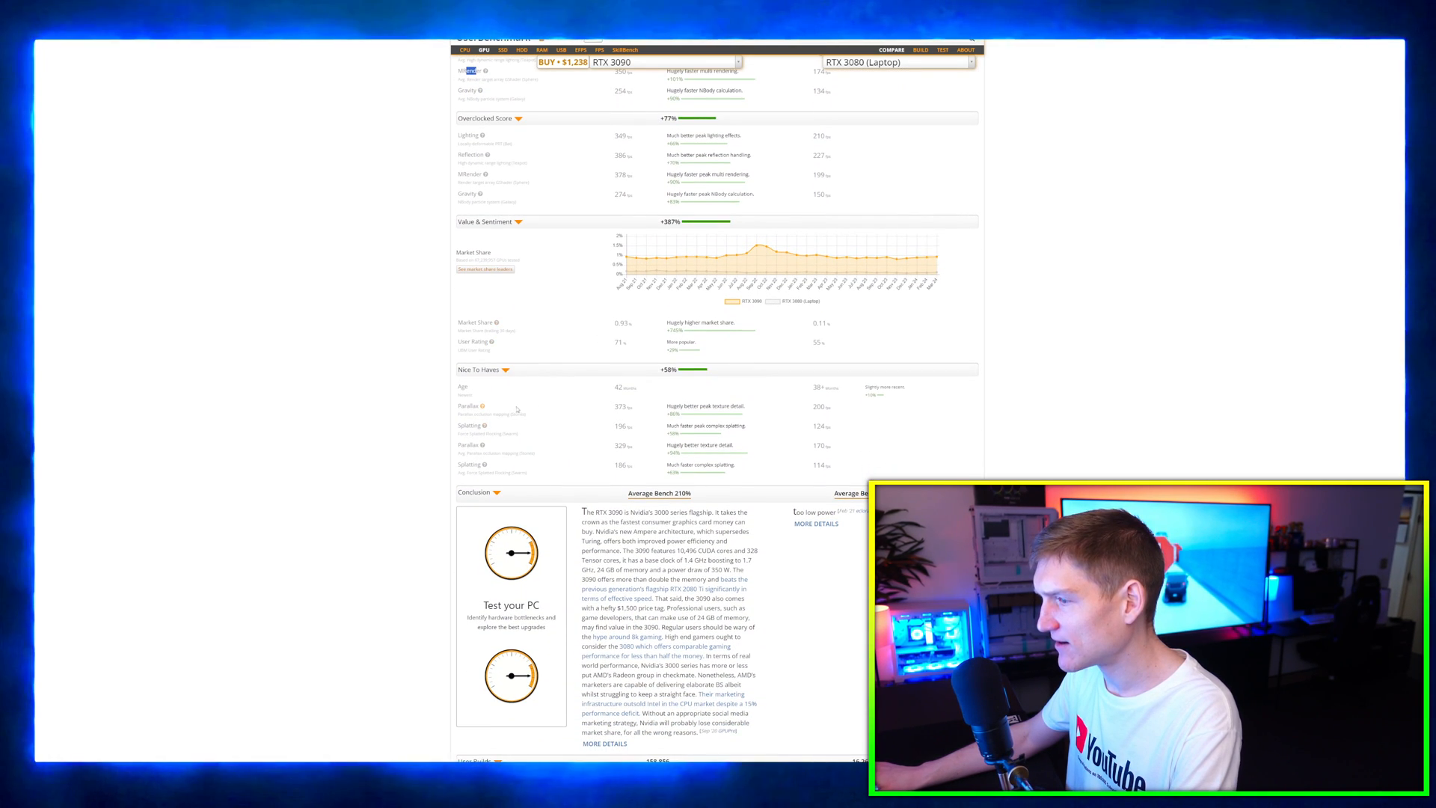
scroll(down, 3)
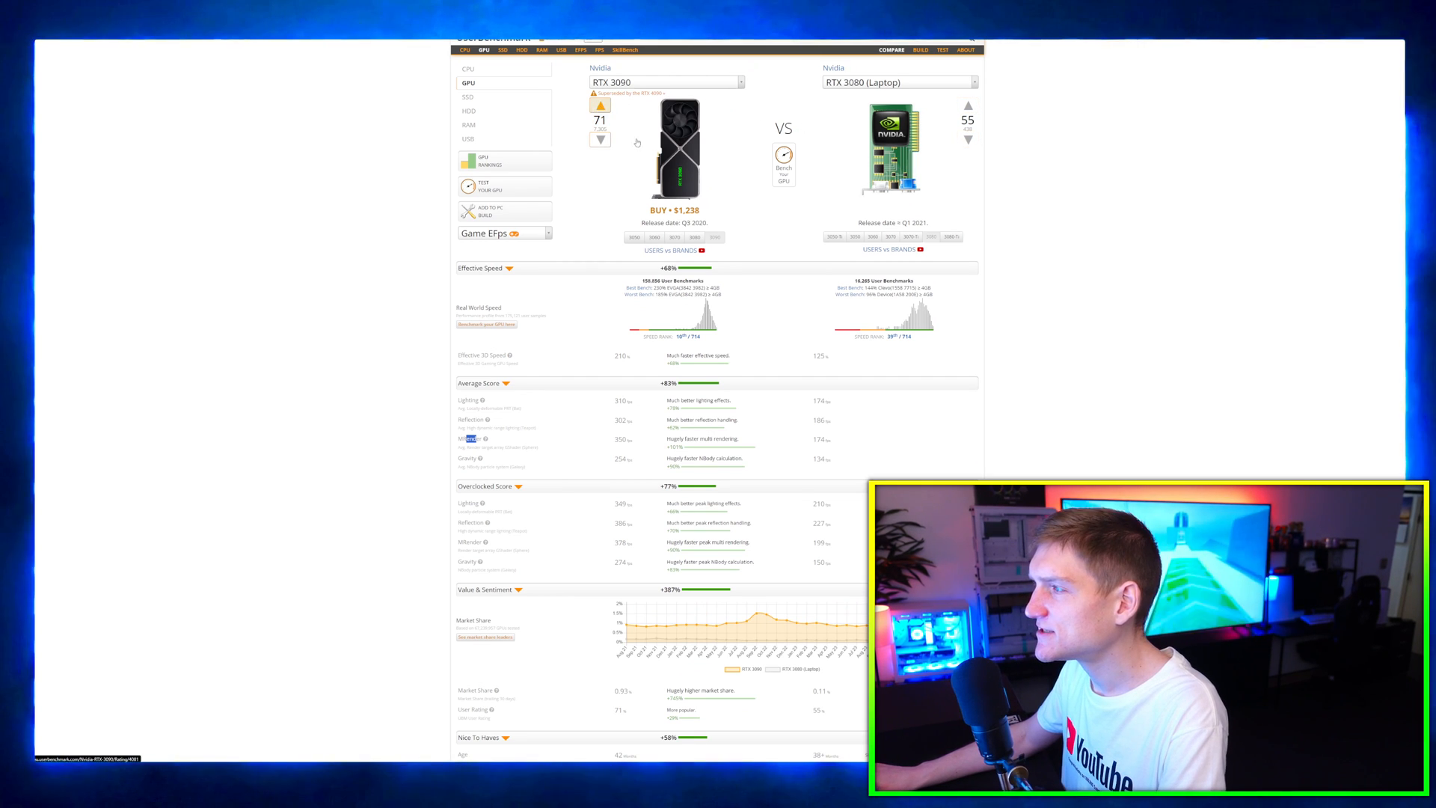
scroll(down, 3)
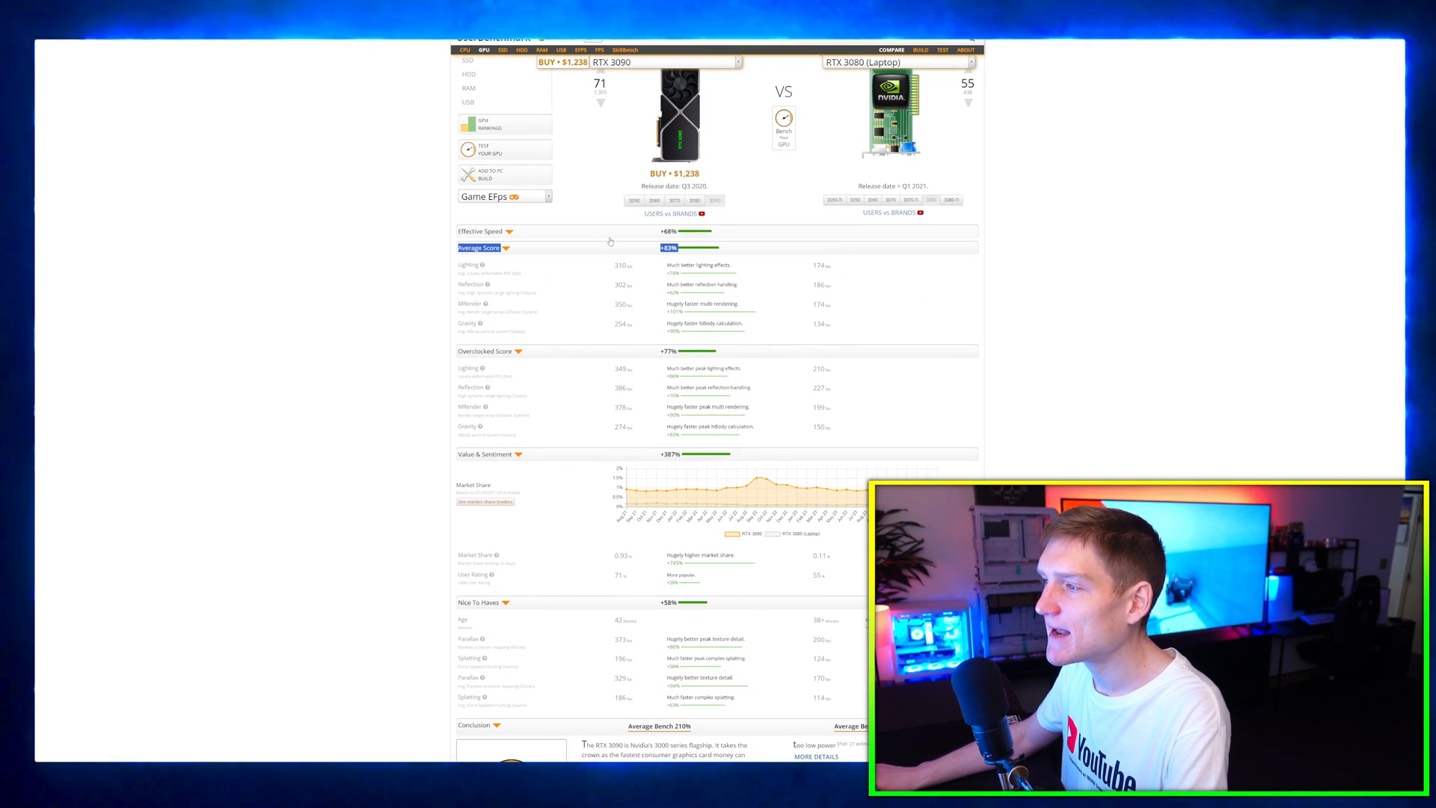
click(505, 231)
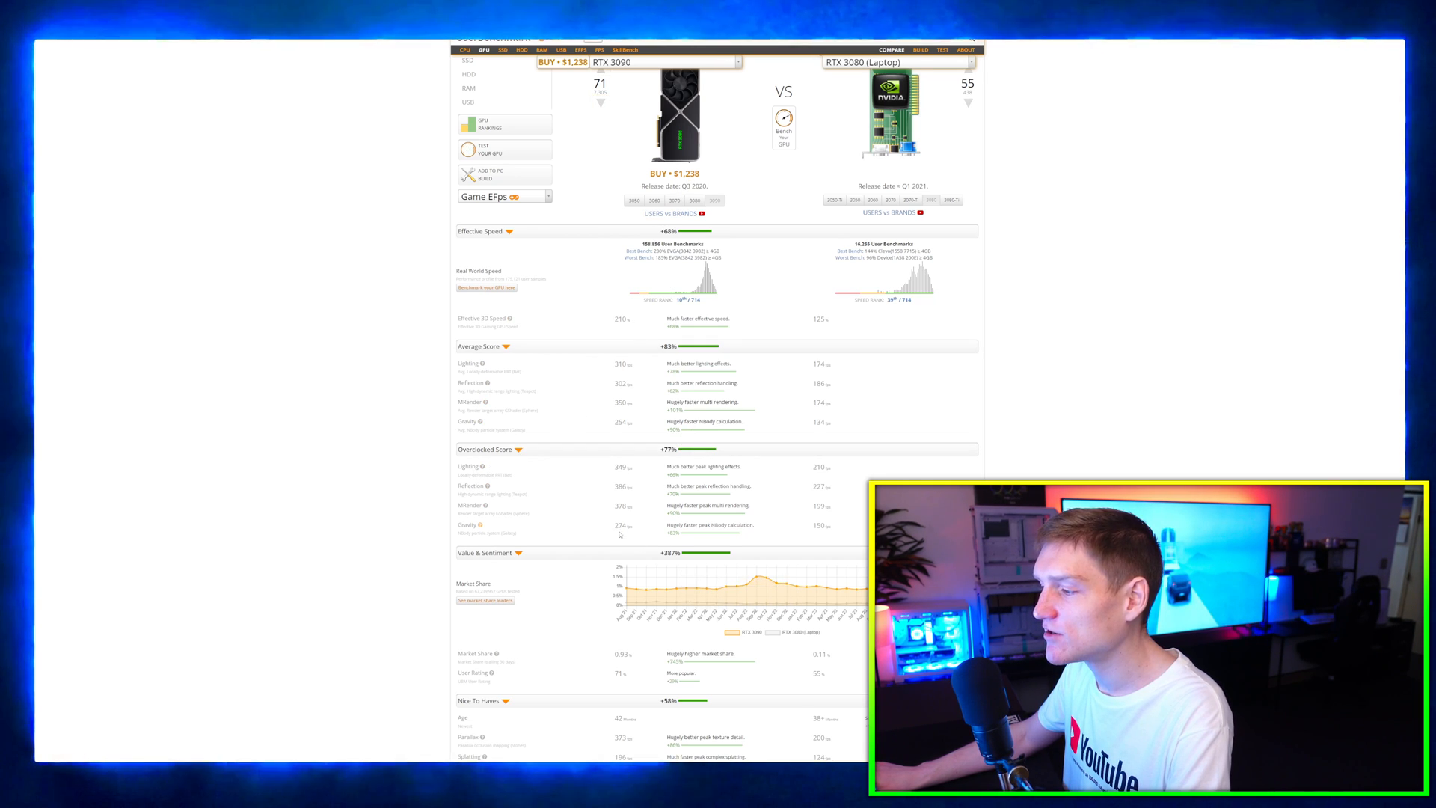
scroll(down, 3)
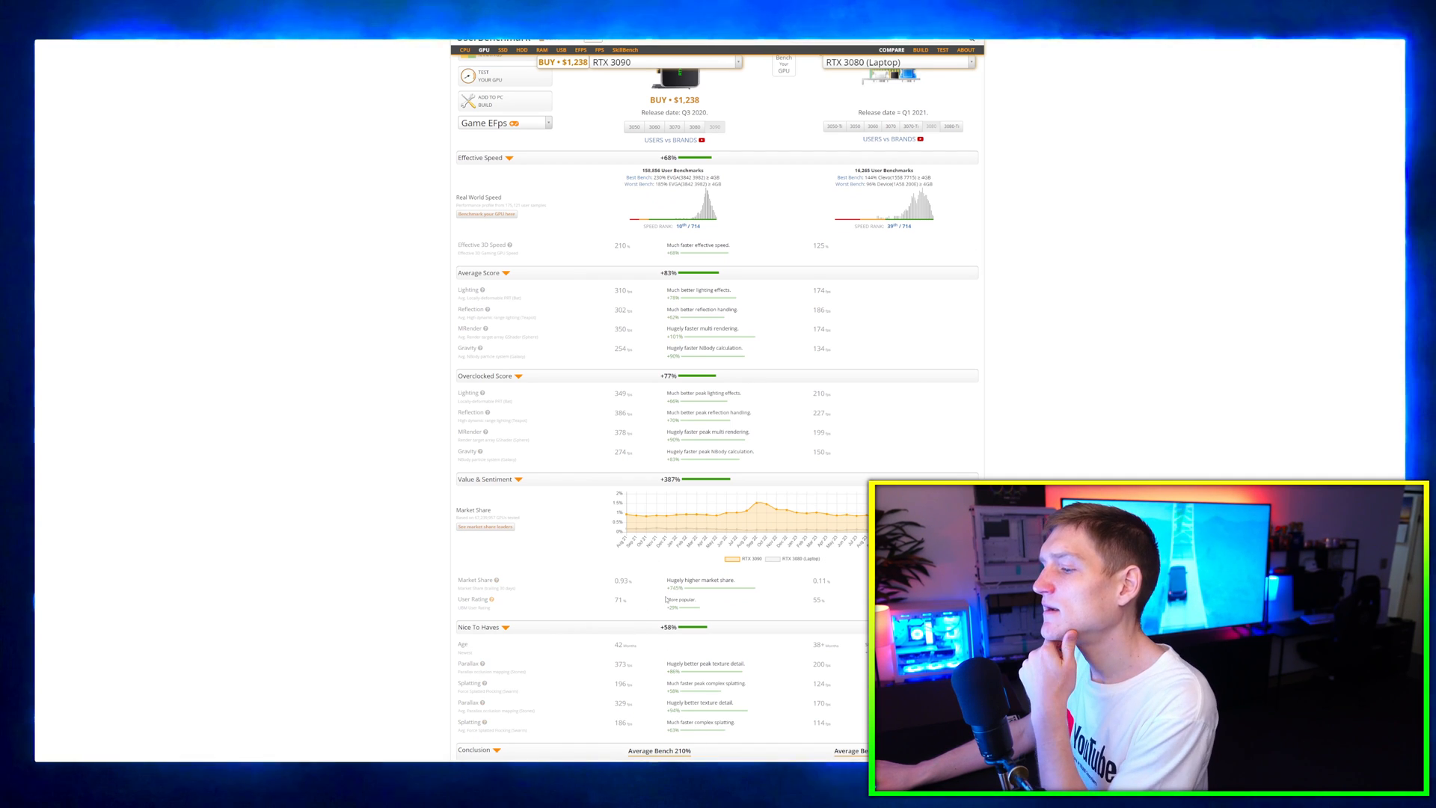
scroll(down, 3)
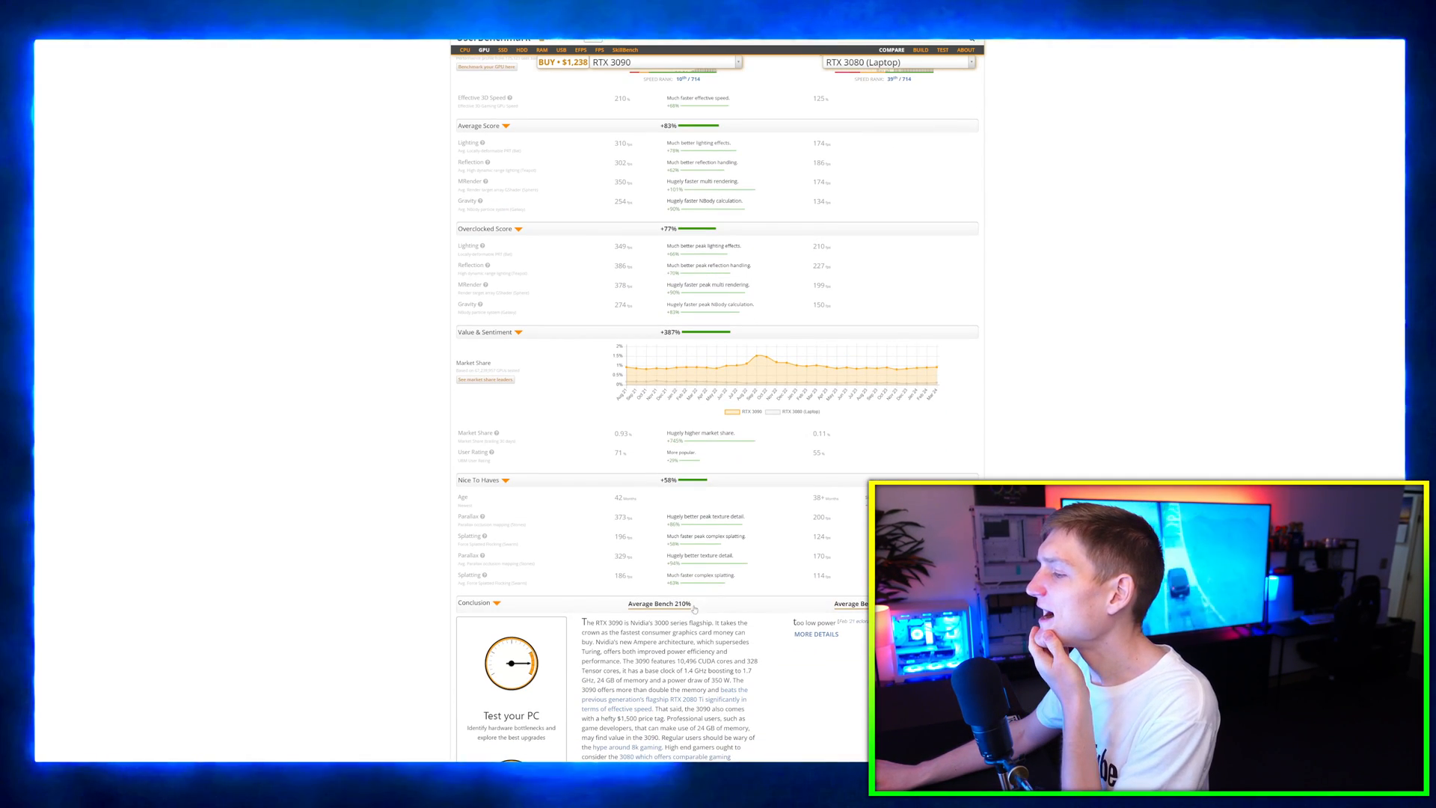
scroll(down, 3)
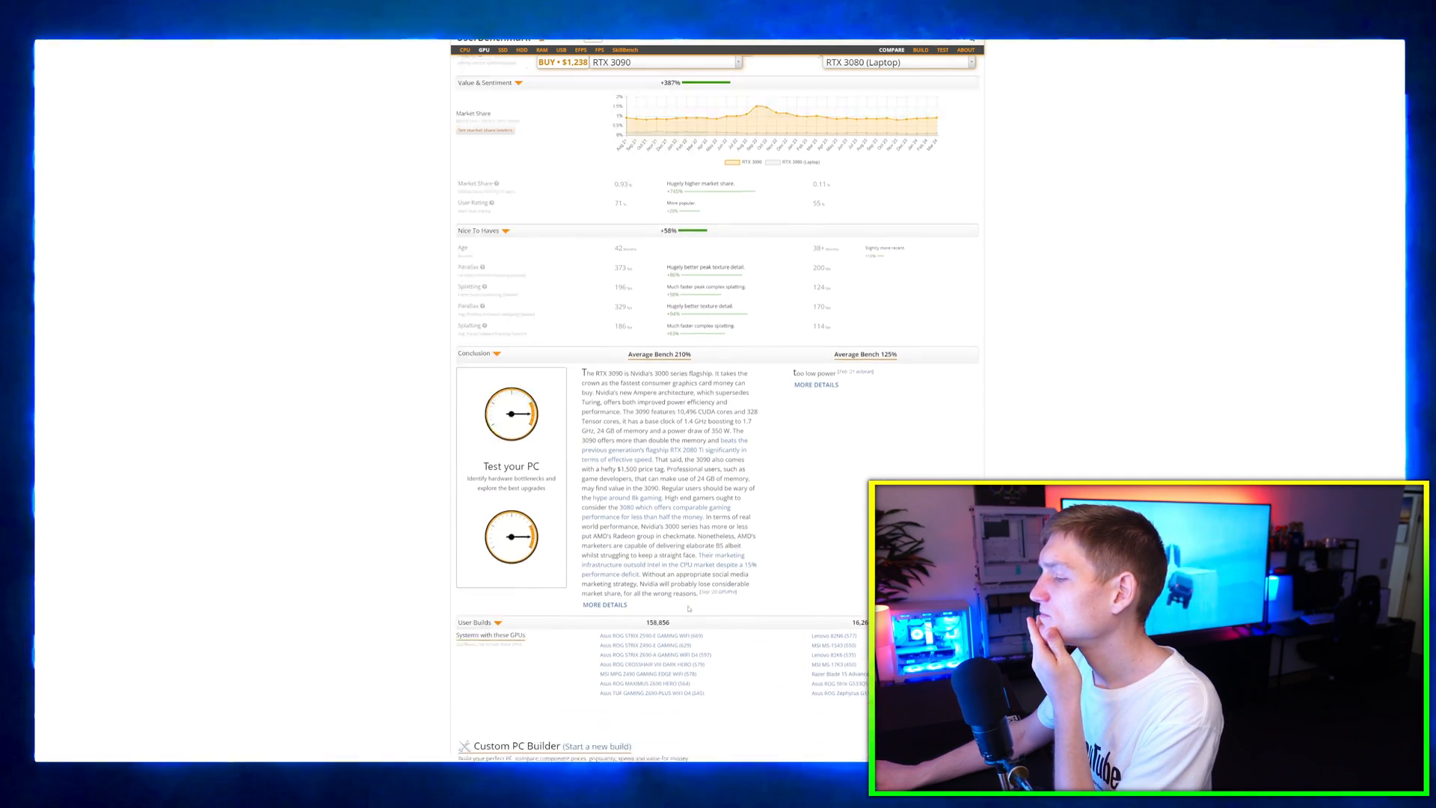
scroll(up, 3)
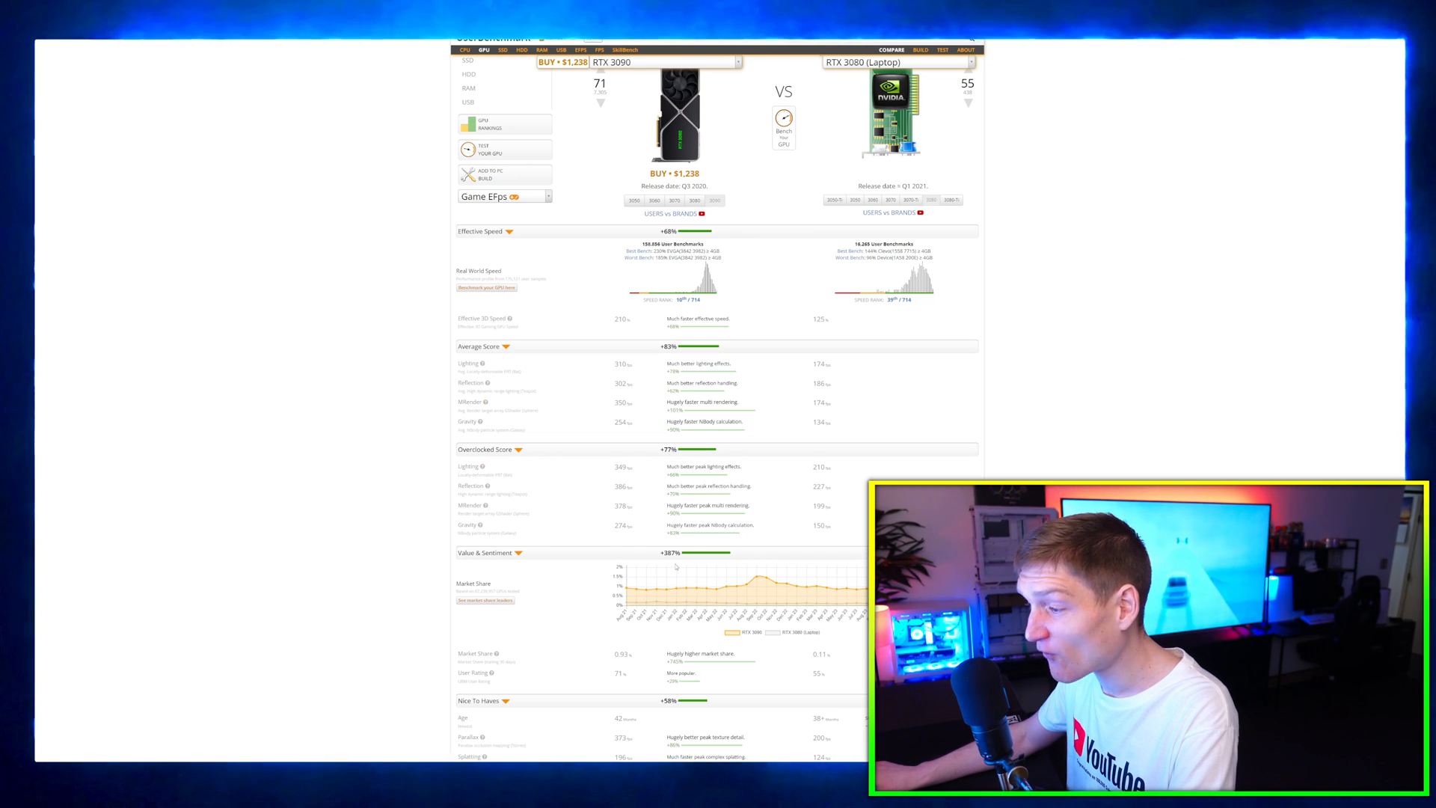
scroll(down, 3)
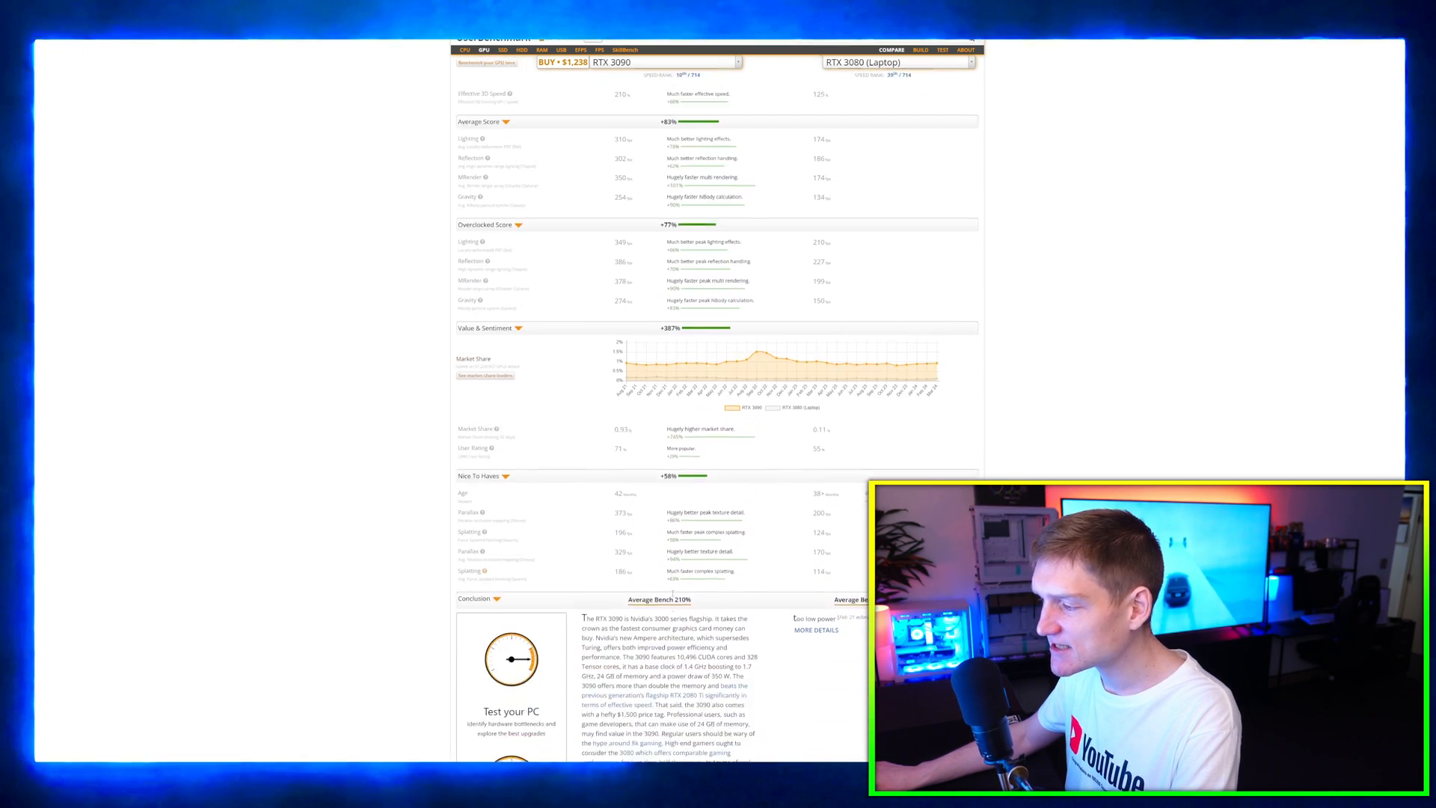
scroll(down, 3)
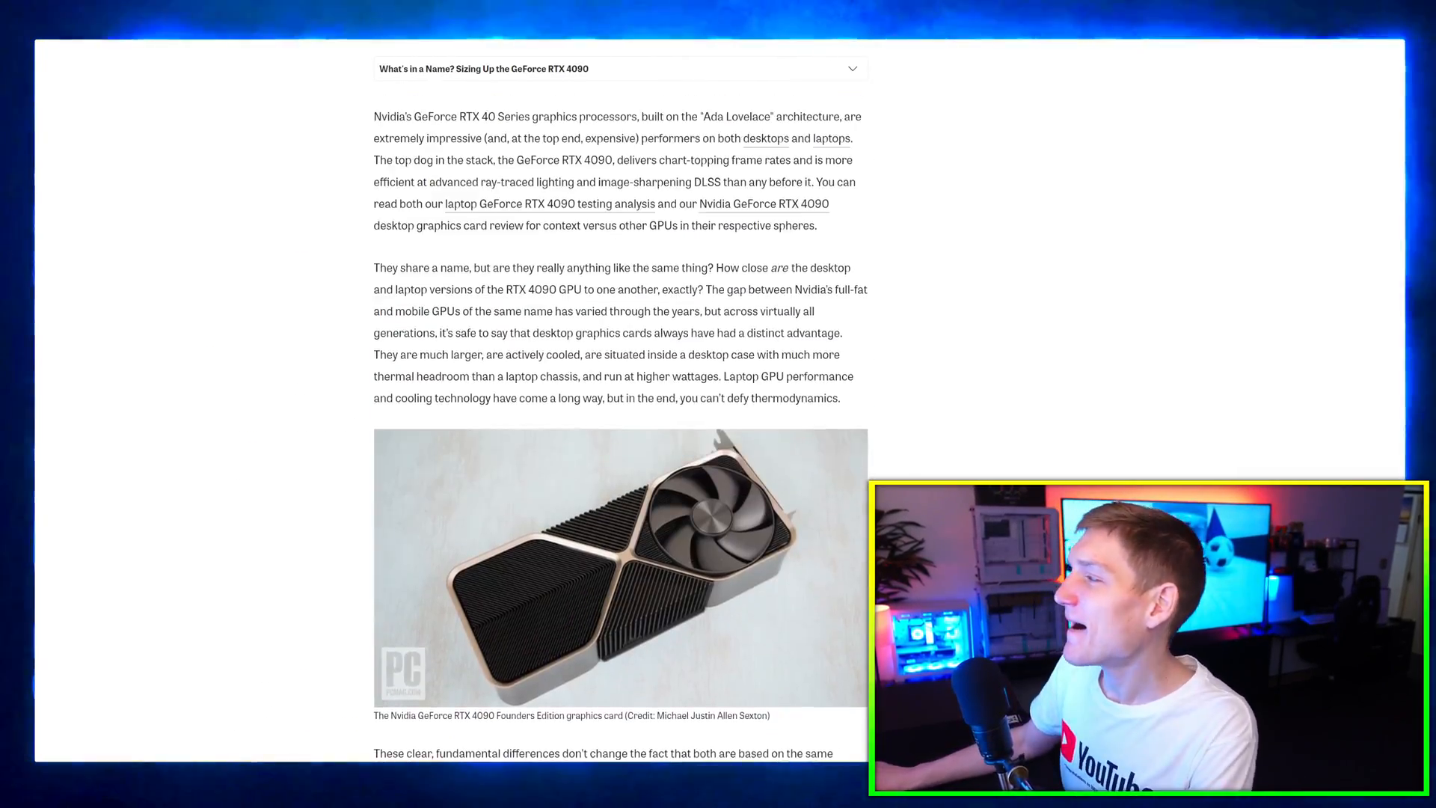
- Scroll up to the laptop versus desktop RTX 4090 article's headline and hero image
scroll(up, 3)
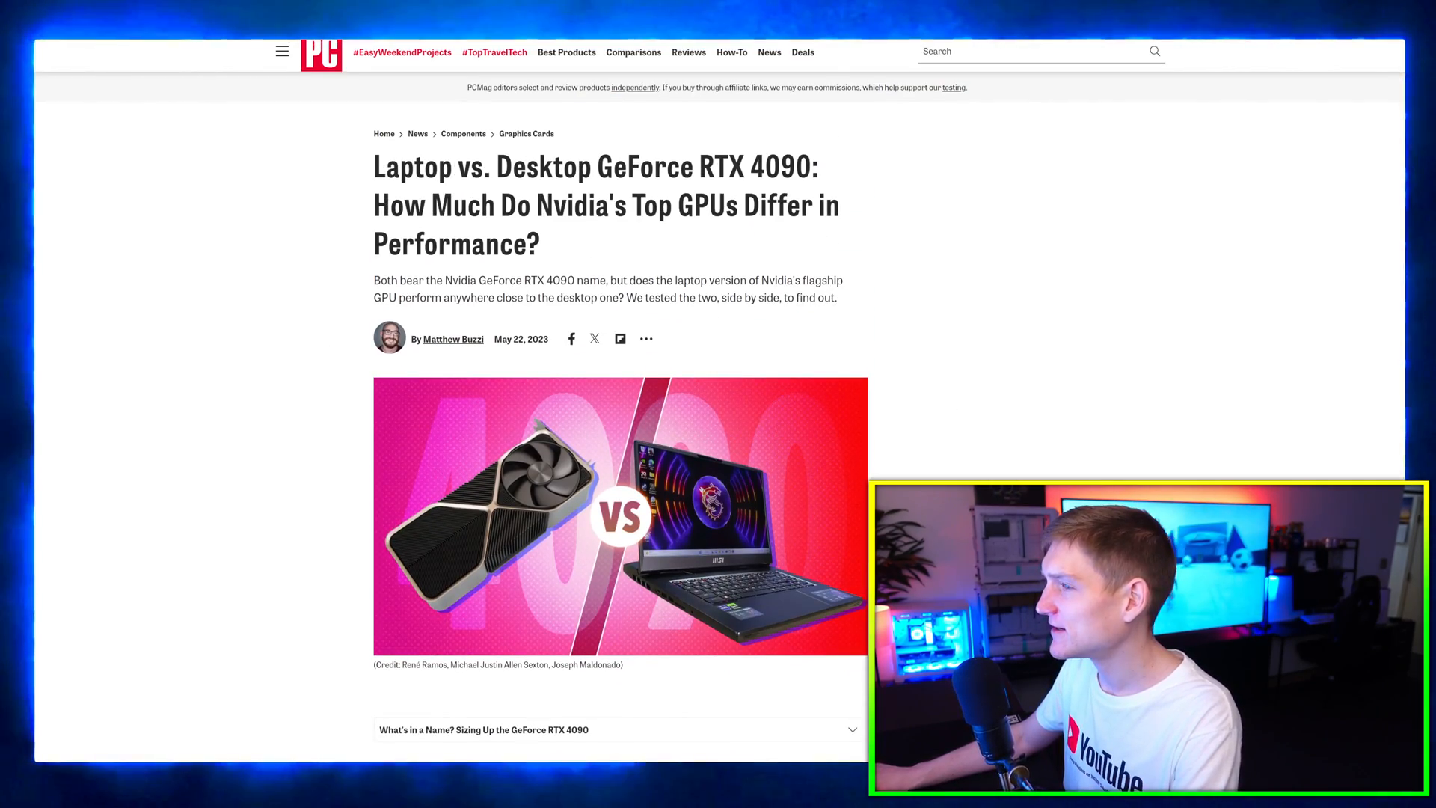
scroll(down, 3)
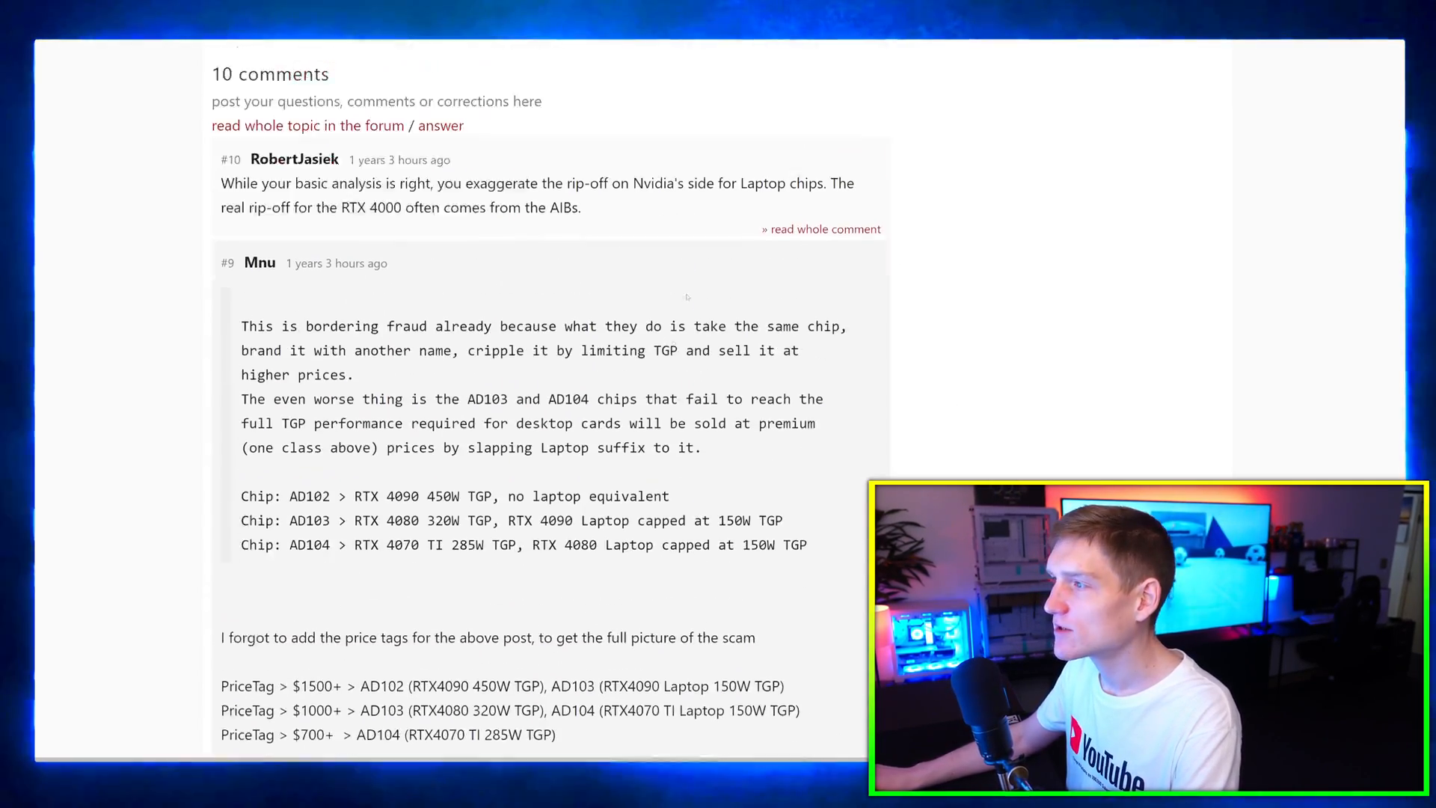
scroll(up, 3)
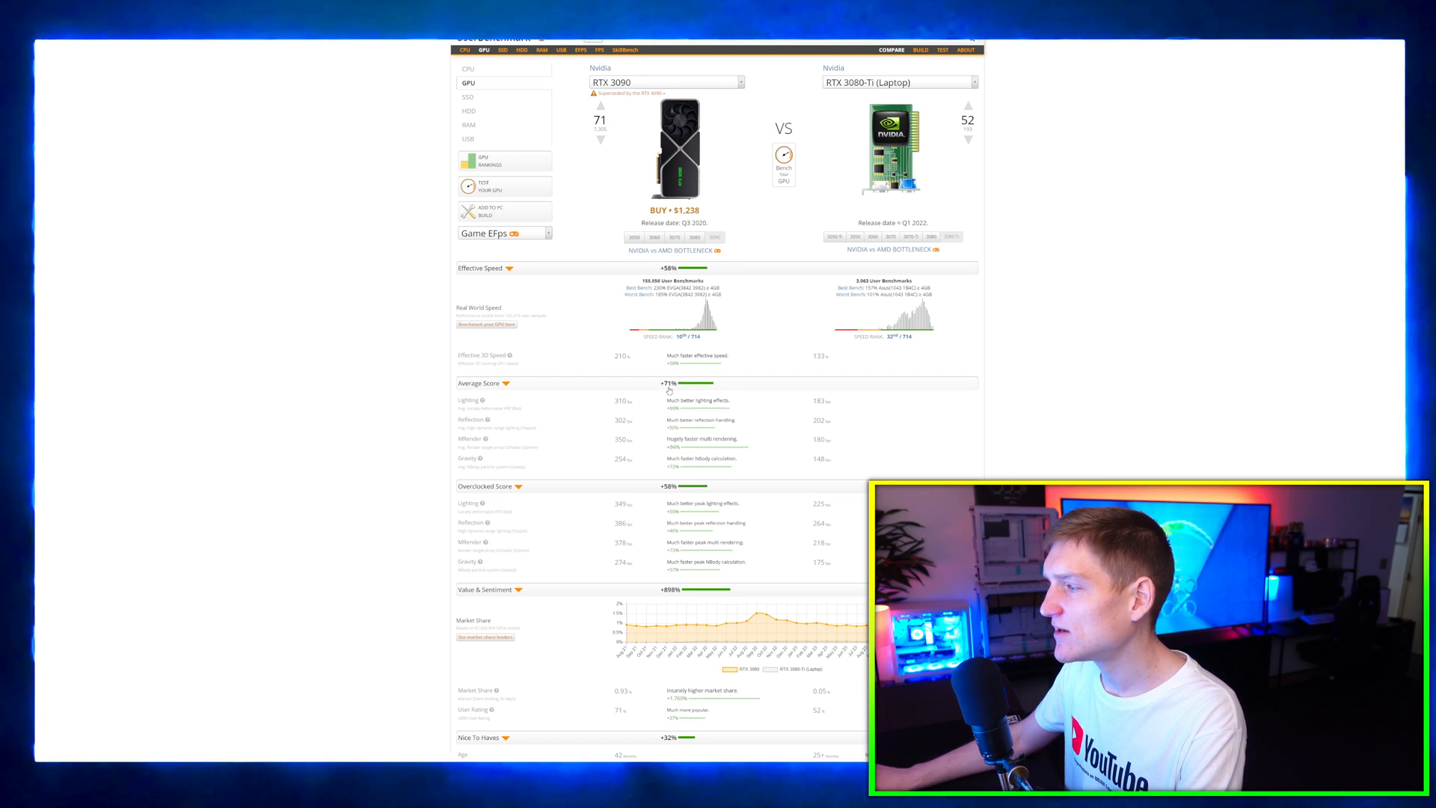
- Scroll to the Conclusion showing the RTX 3090 at 210% versus 133% for the laptop card
scroll(down, 3)
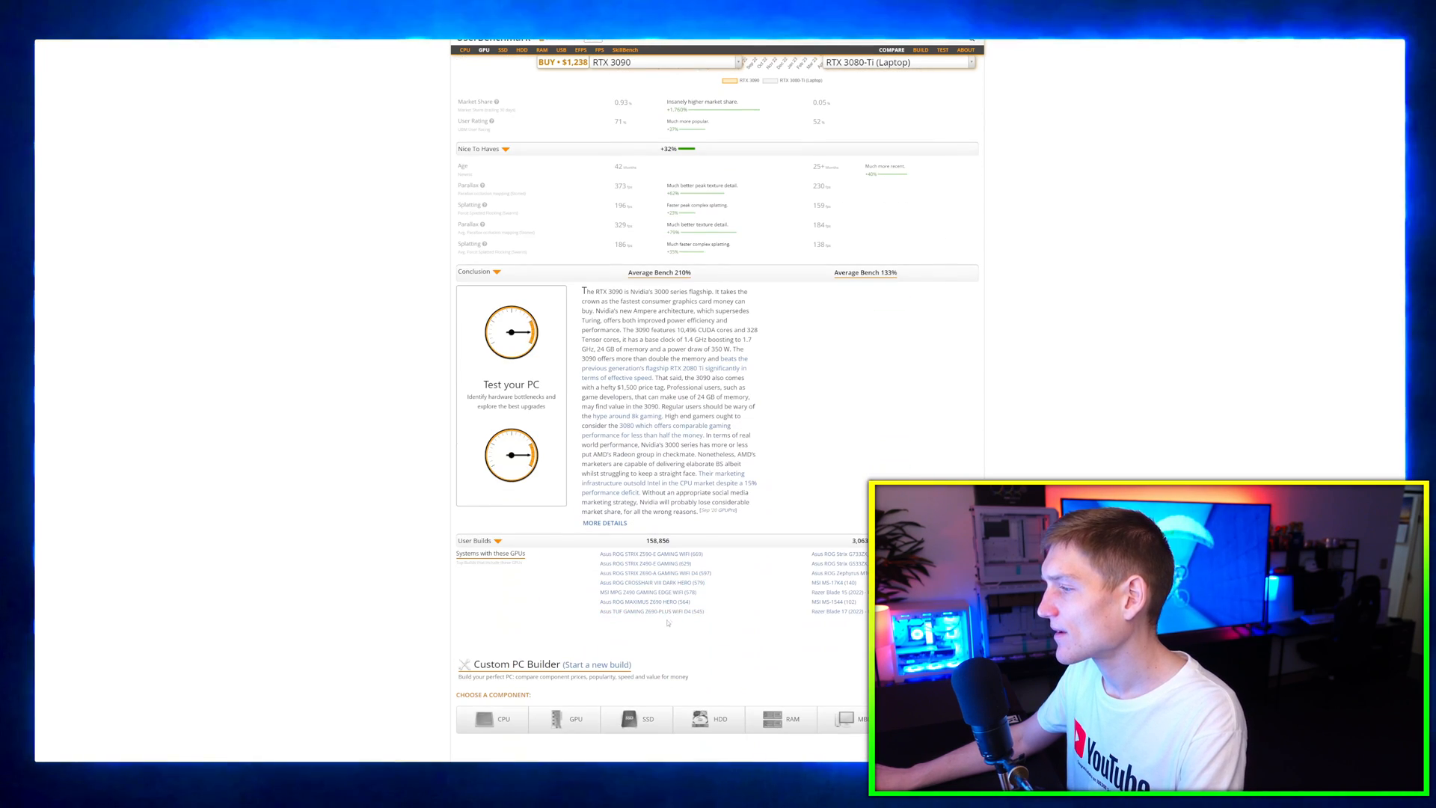
scroll(up, 3)
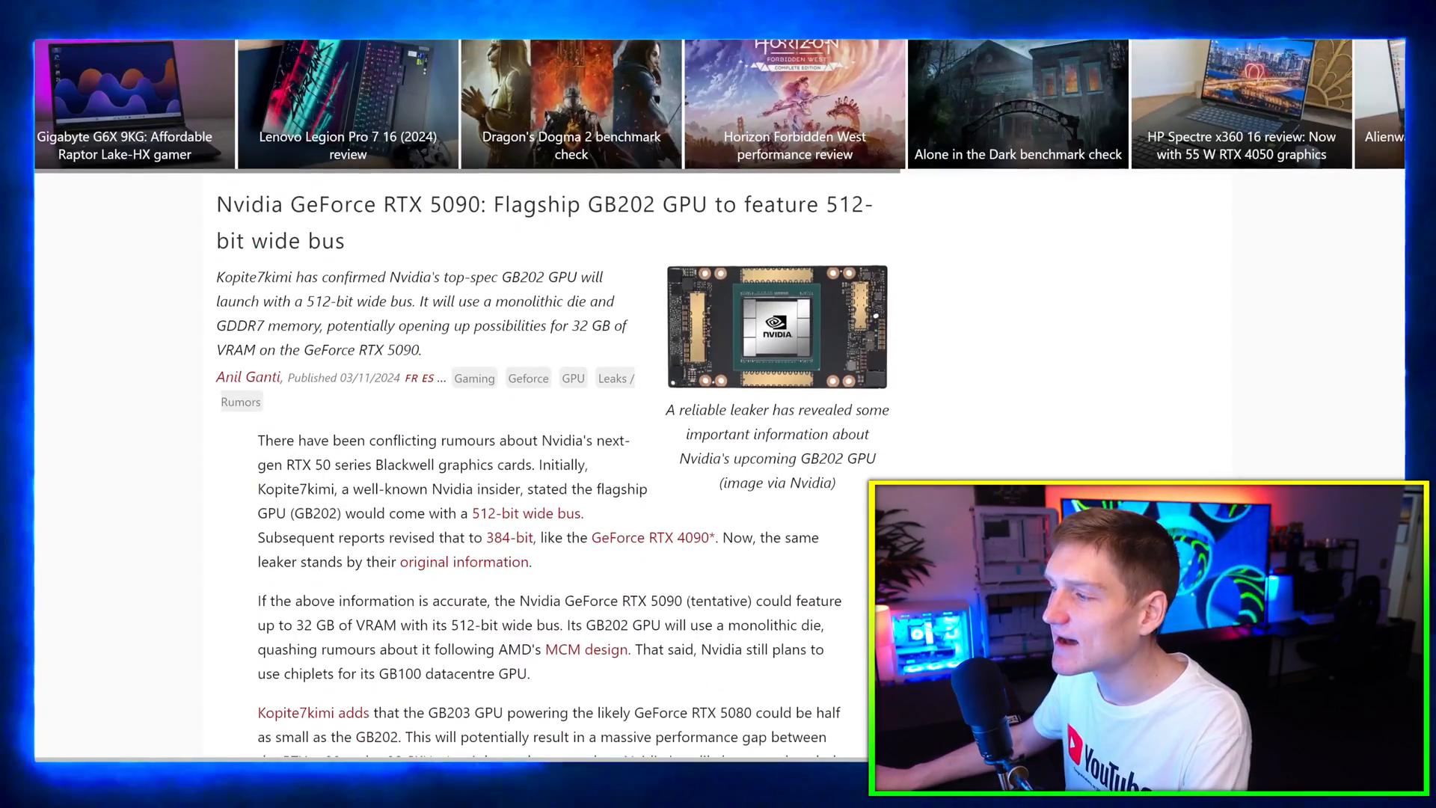
- Read the RTX 5090 GB202 article from the top down to its sources and related articles
scroll(up, 3)
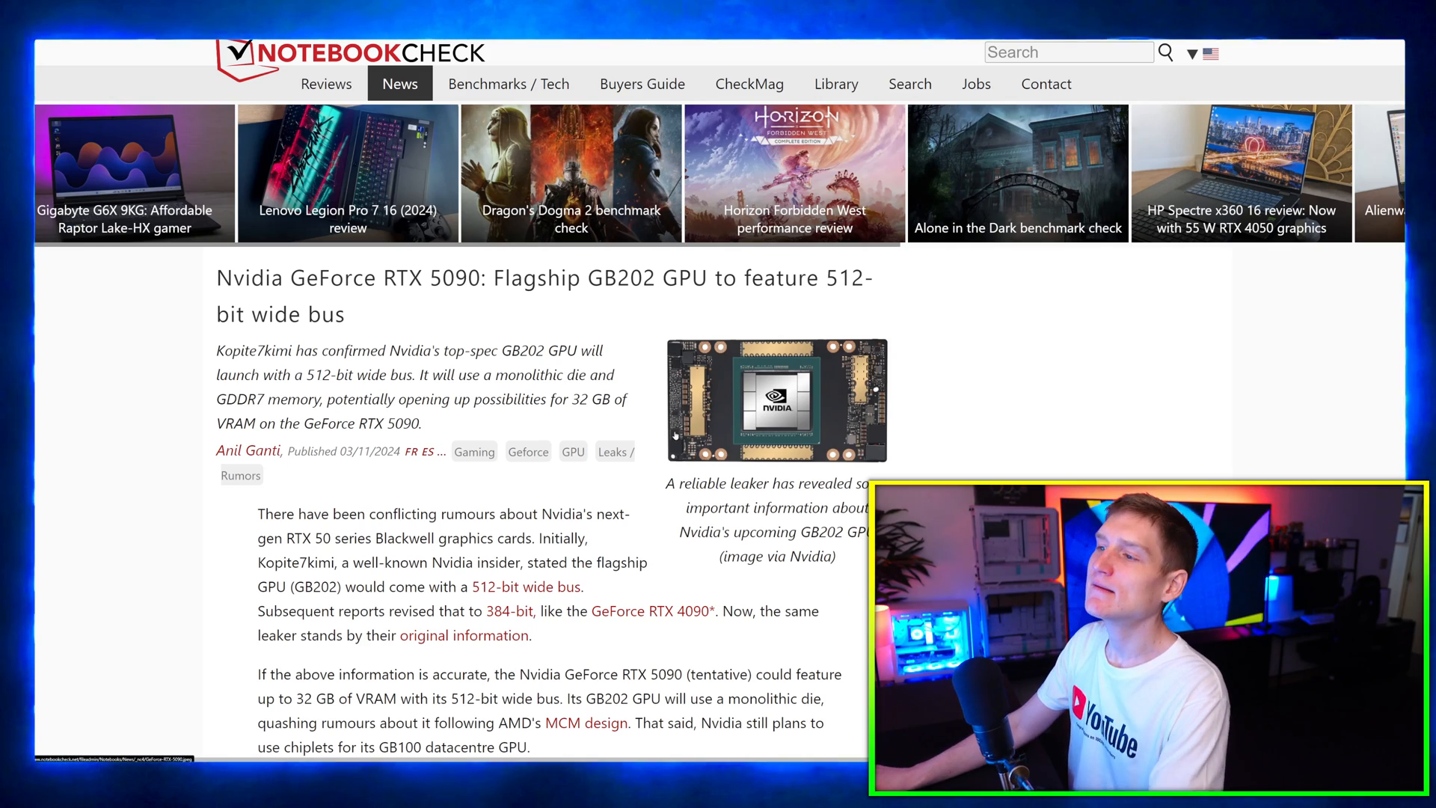
scroll(down, 3)
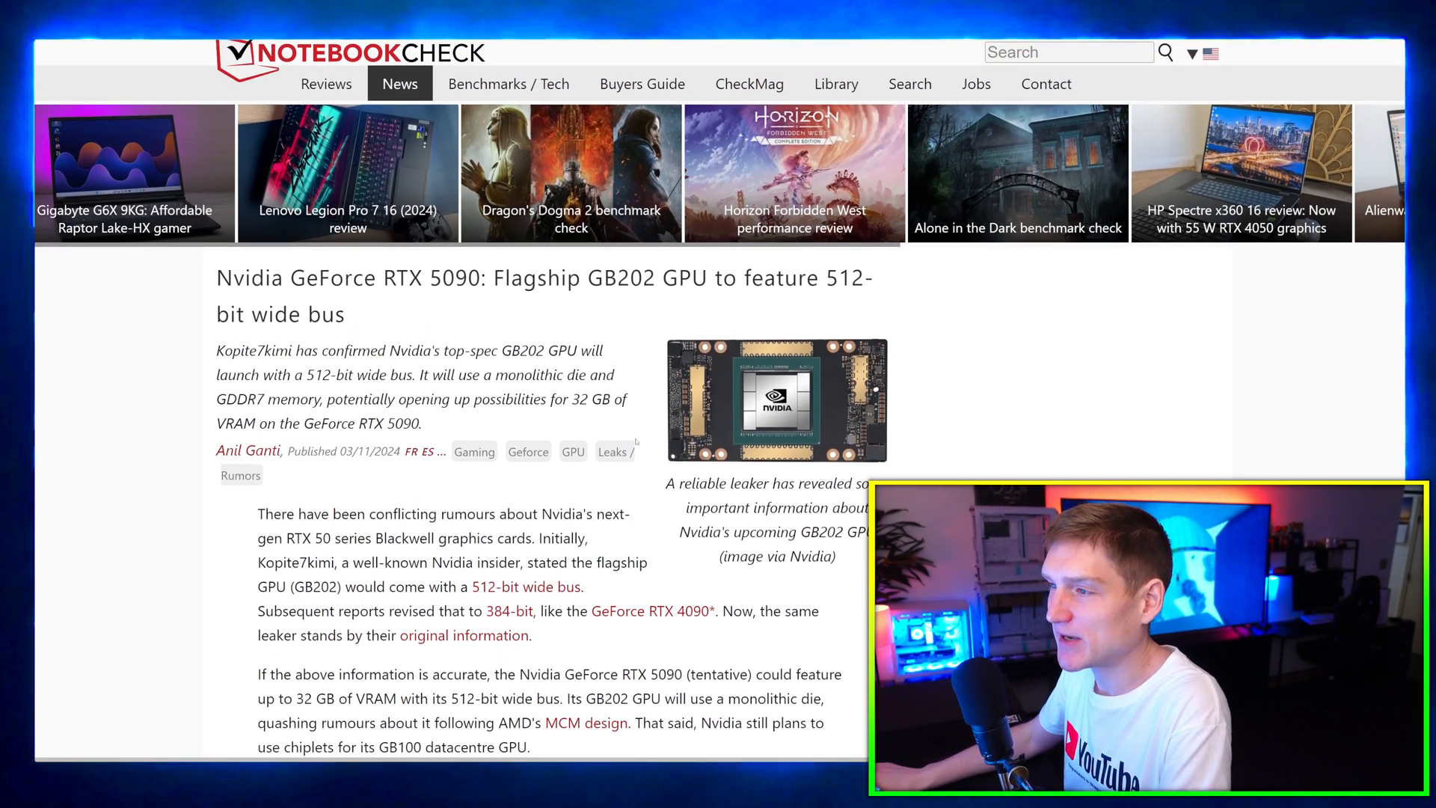
scroll(down, 3)
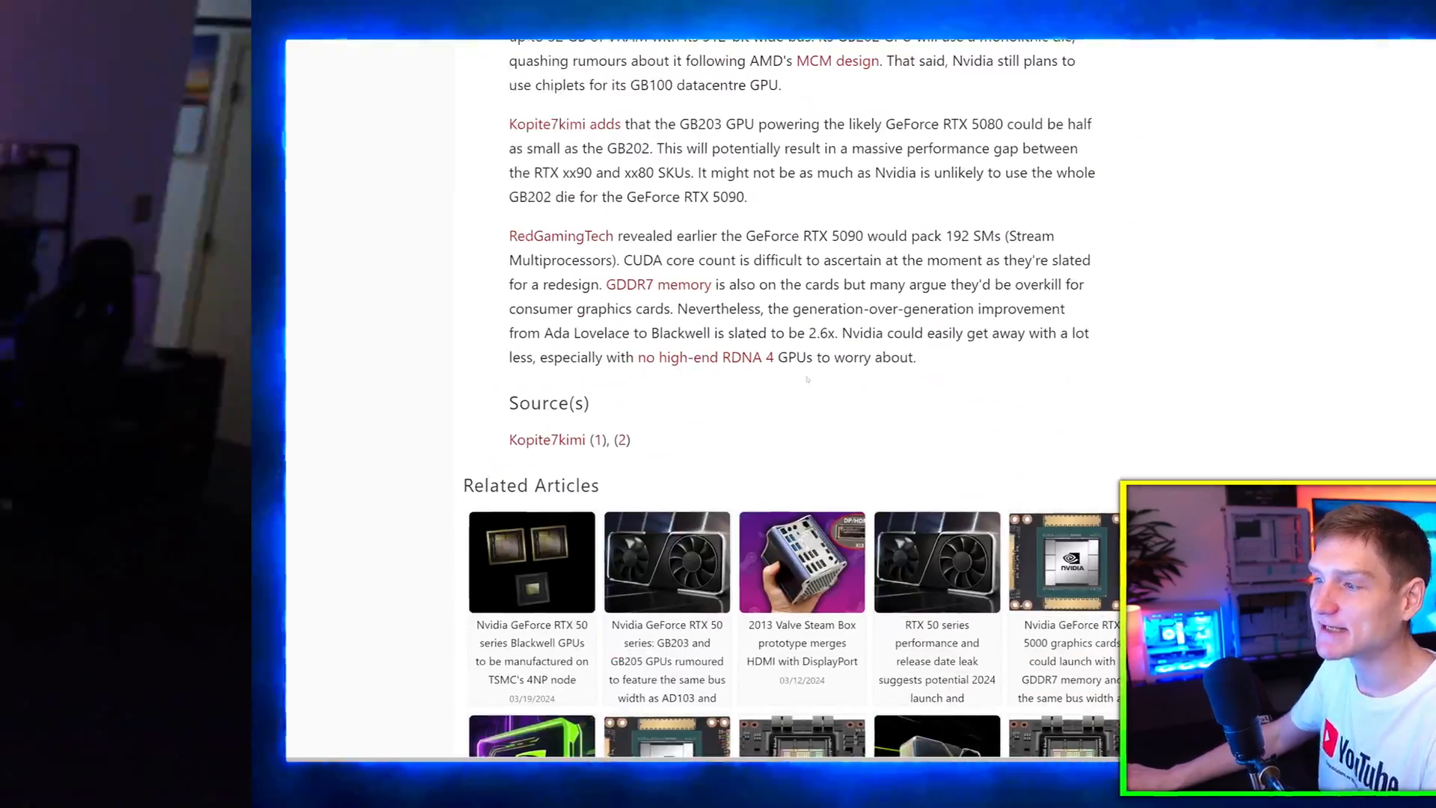